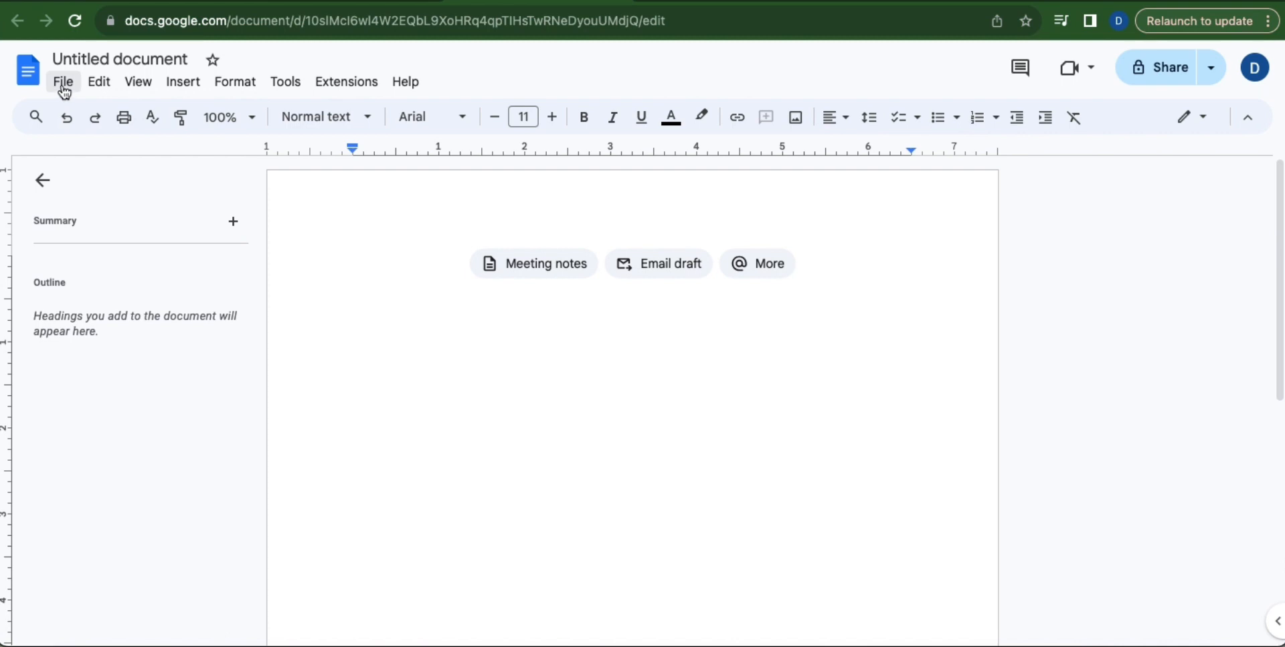
Review Page setup and keep the default one-inch margins
left_click(63, 81)
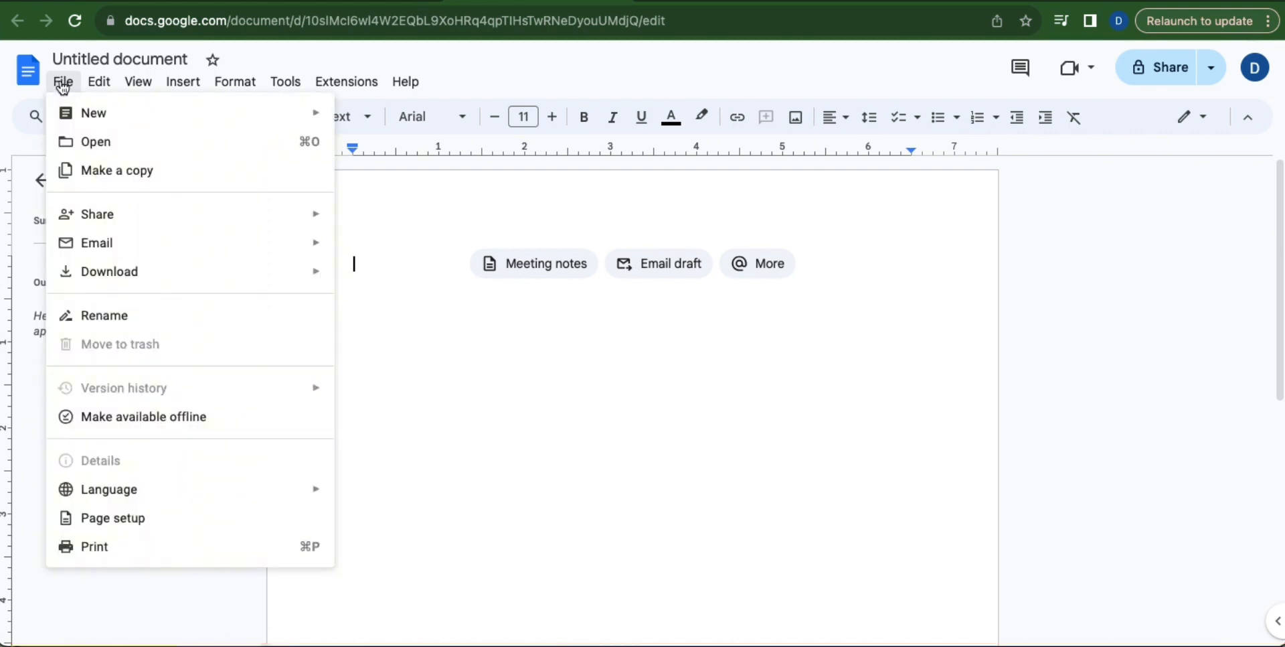
left_click(113, 518)
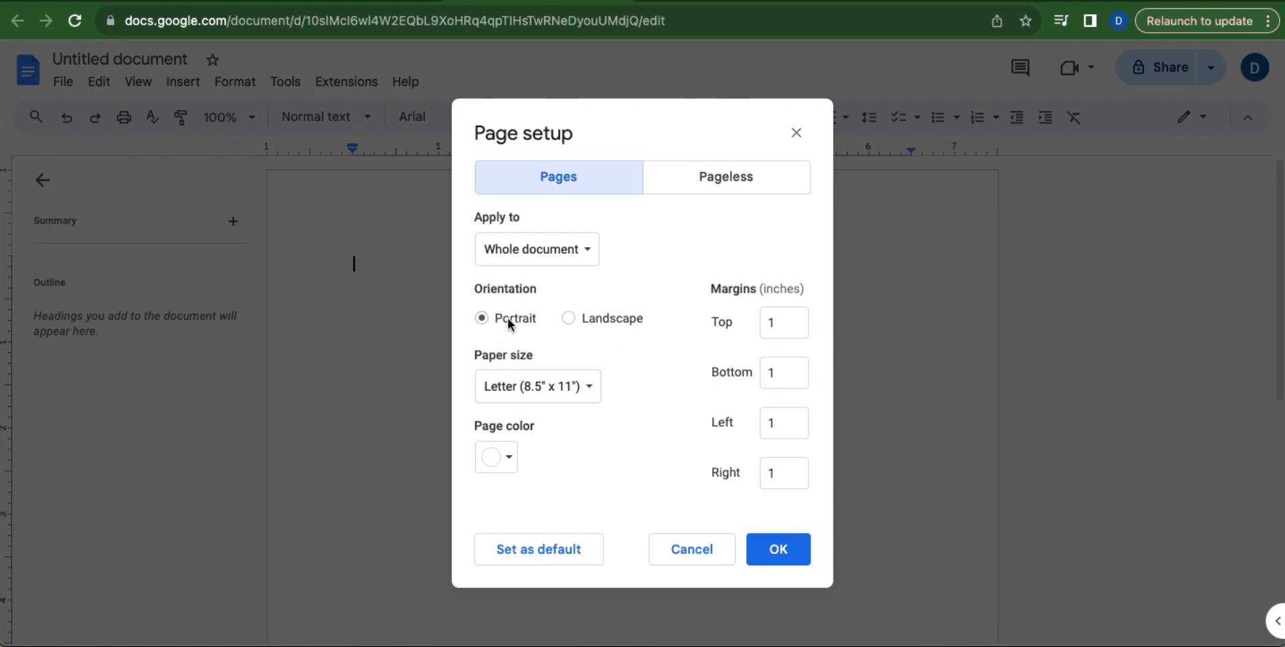
mouse_move(514, 364)
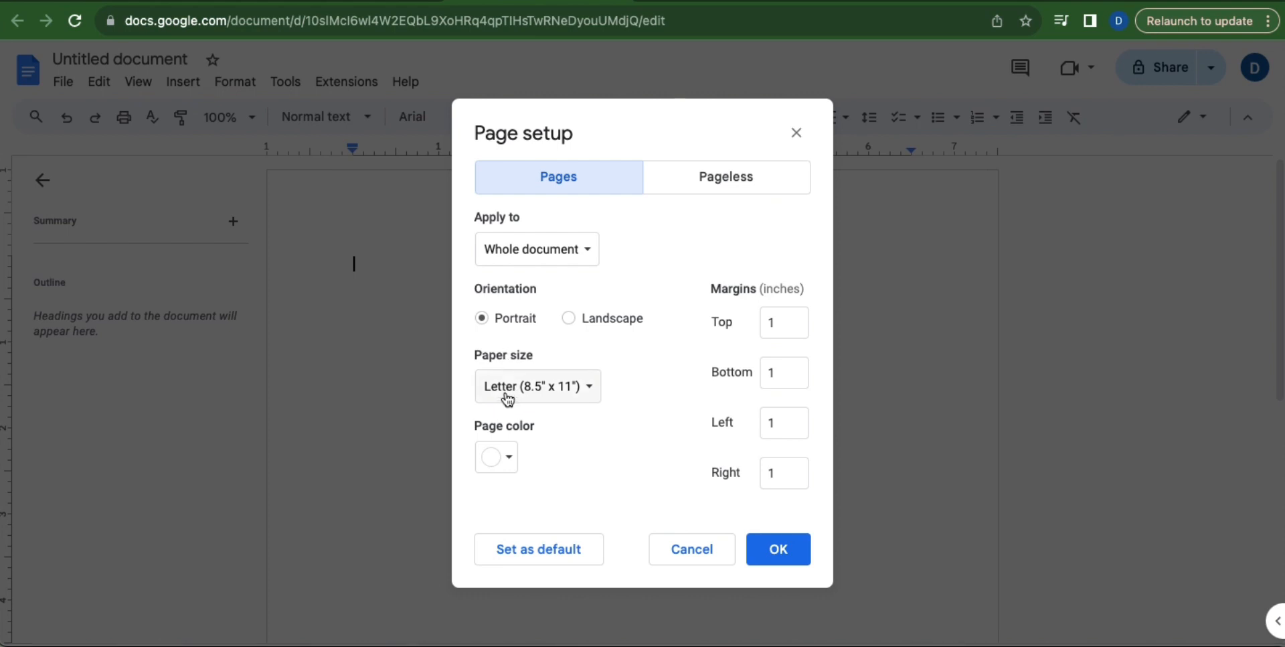
mouse_move(602, 399)
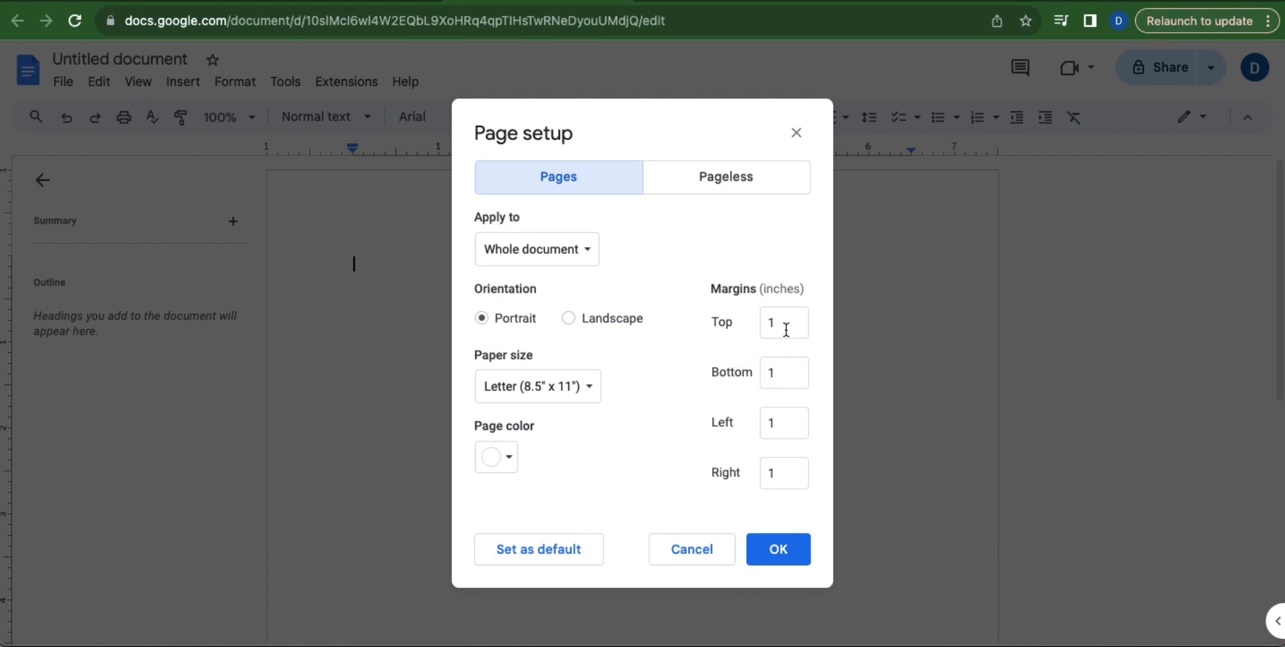
mouse_move(674, 407)
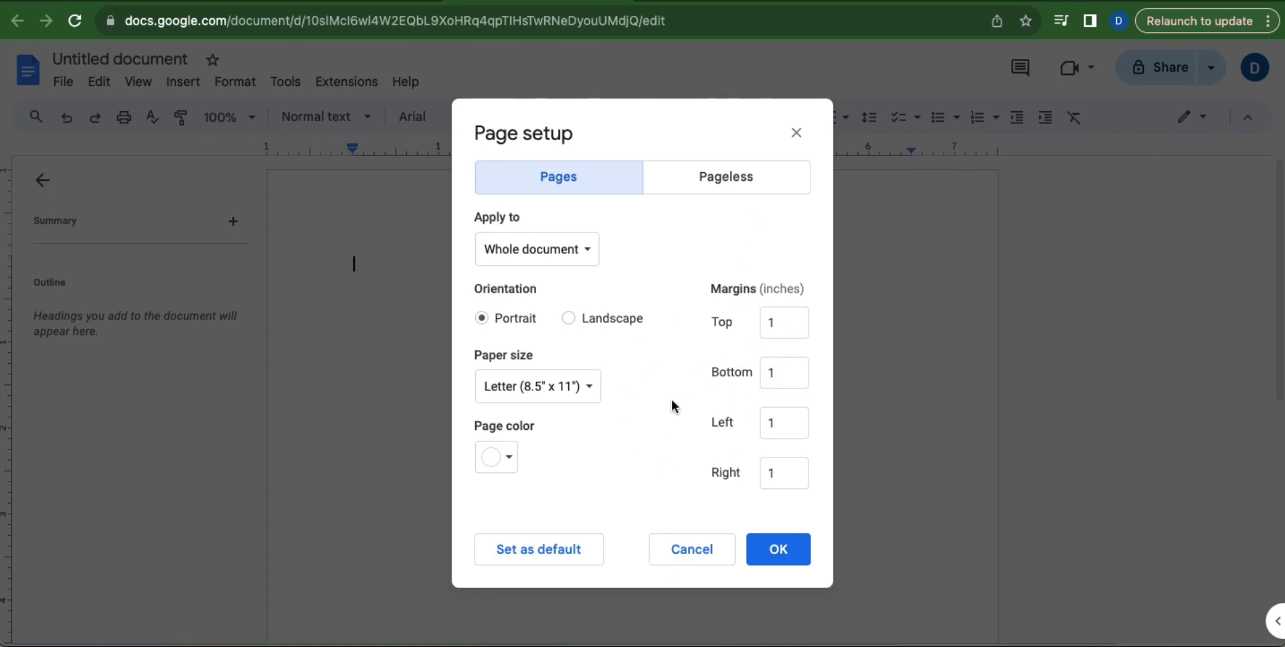
left_click(776, 548)
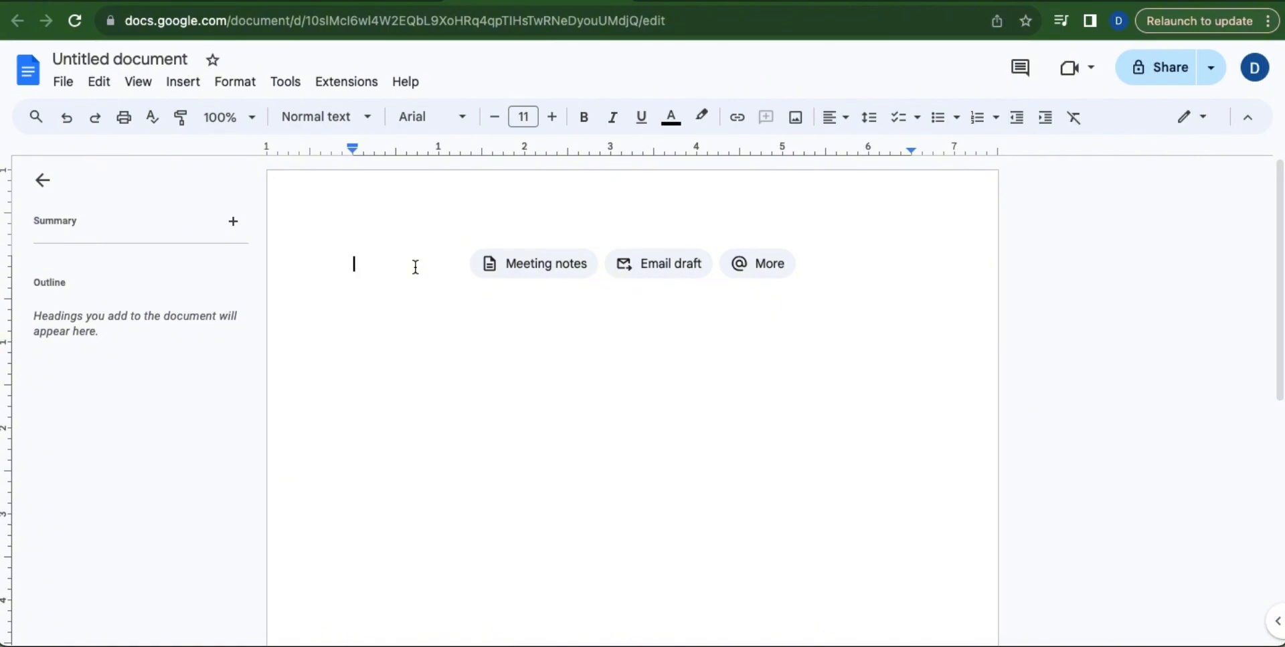
mouse_move(461, 120)
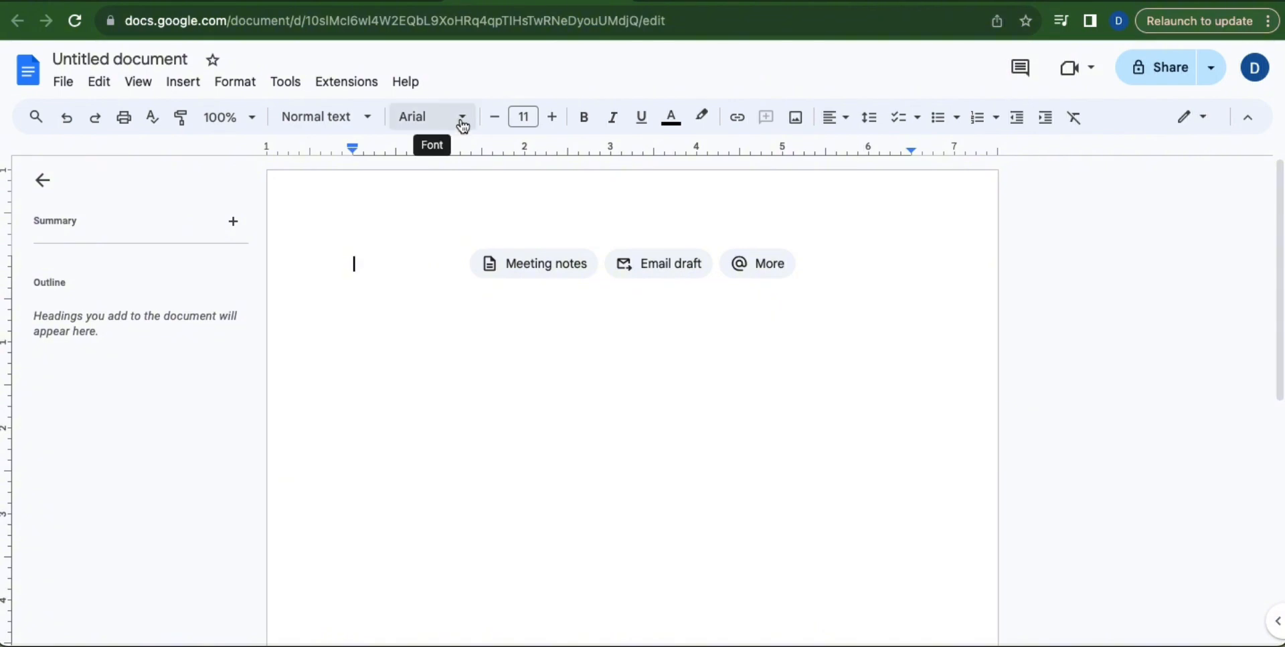
Set the document font to Times New Roman at size 12
left_click(461, 117)
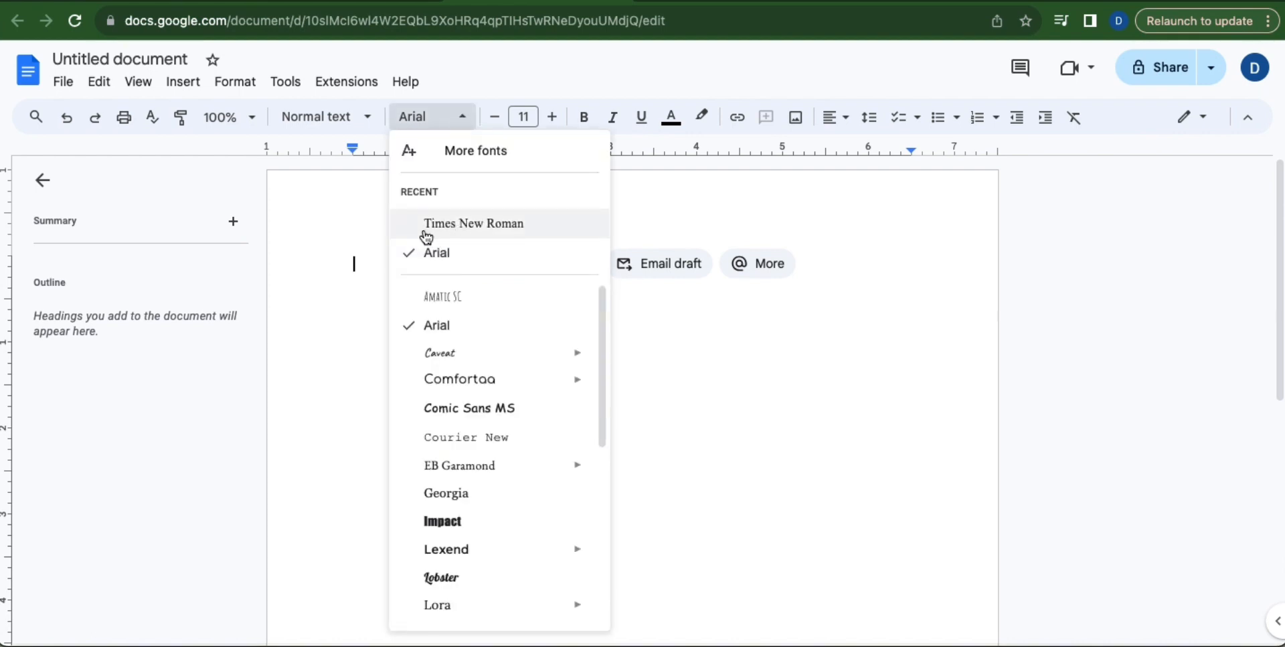
left_click(473, 223)
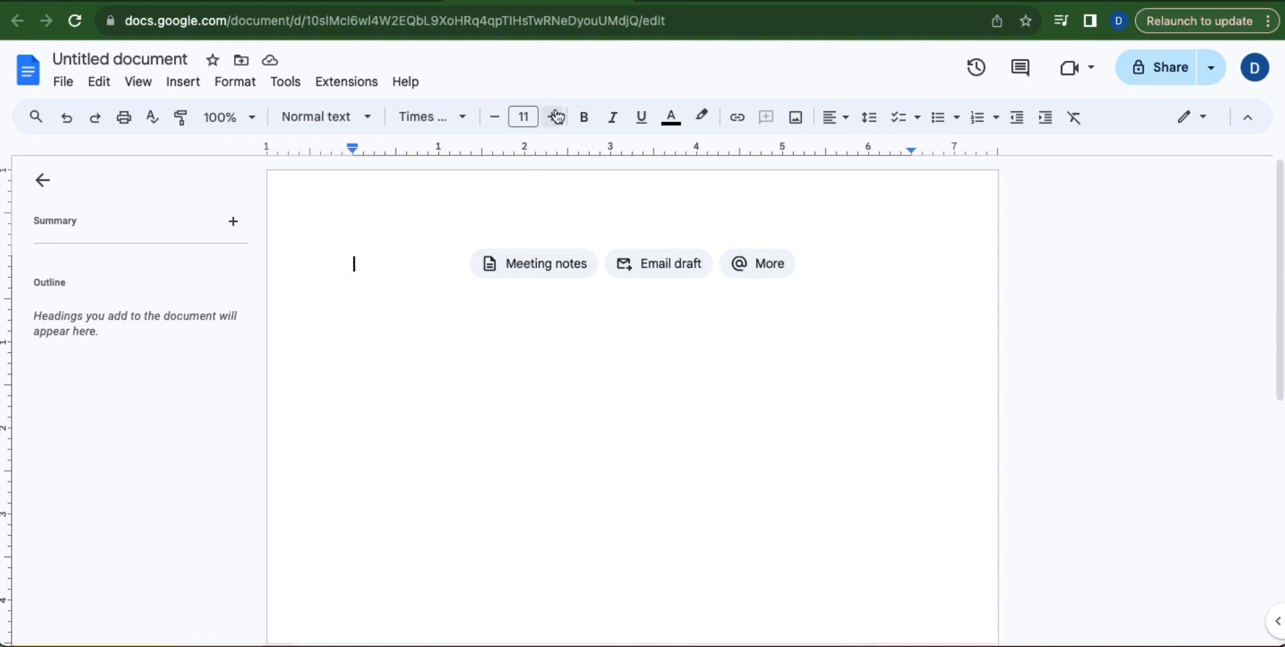
mouse_move(552, 116)
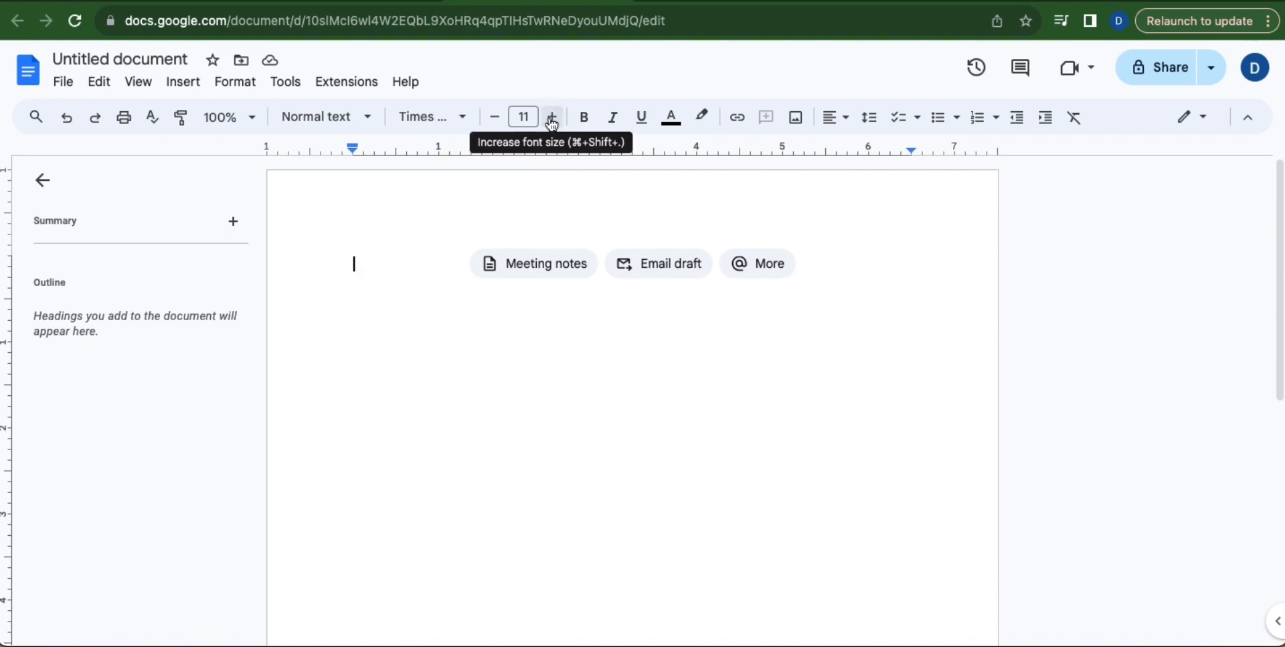
left_click(551, 116)
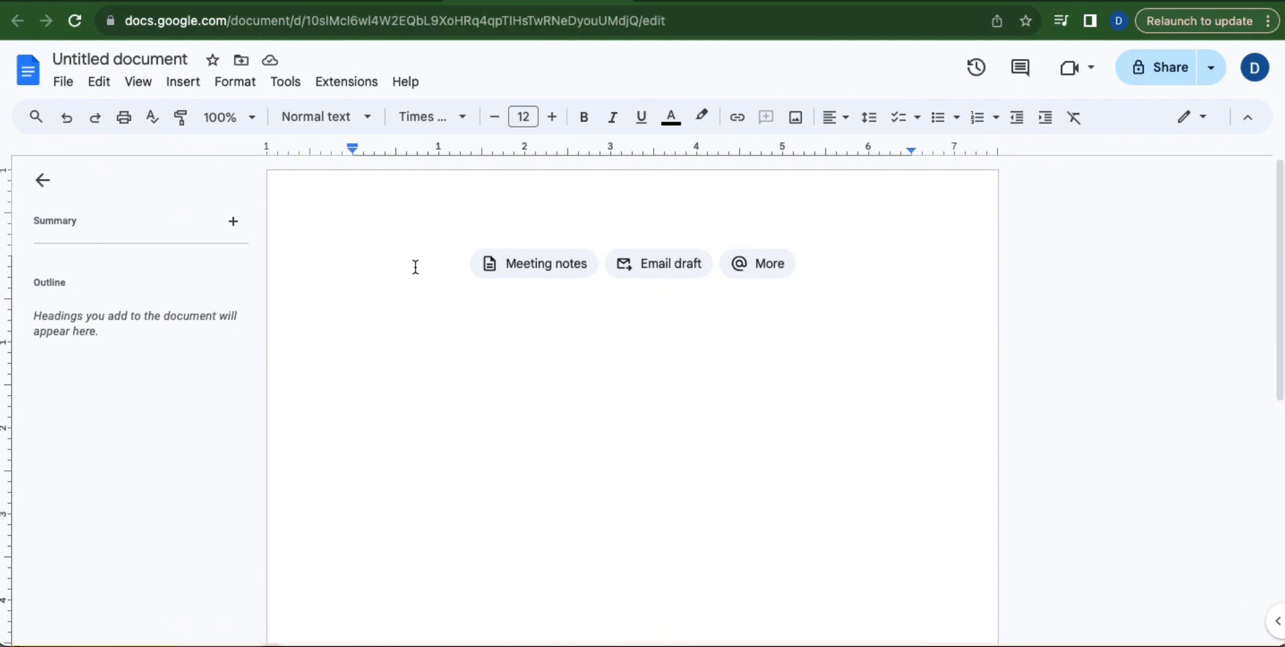
Enter 'First Last Name' with 'Word Count: xx xxx' further right on the first line
type("First Last Name")
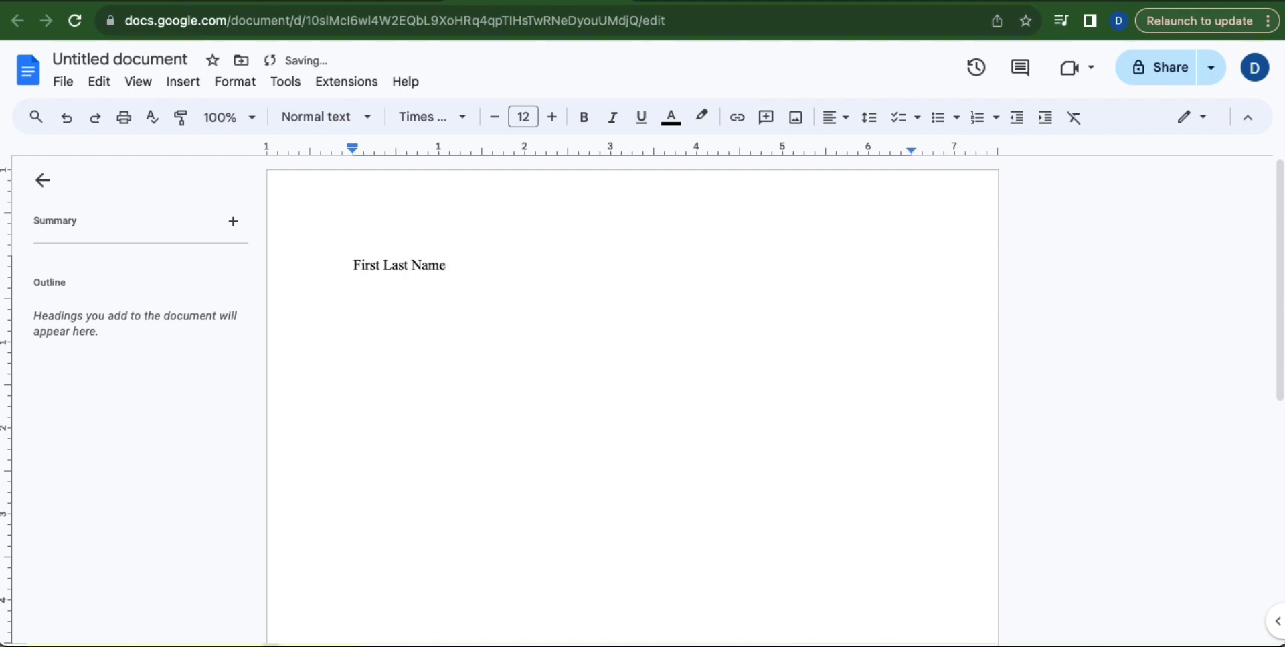
type("Word Count: xx xxx")
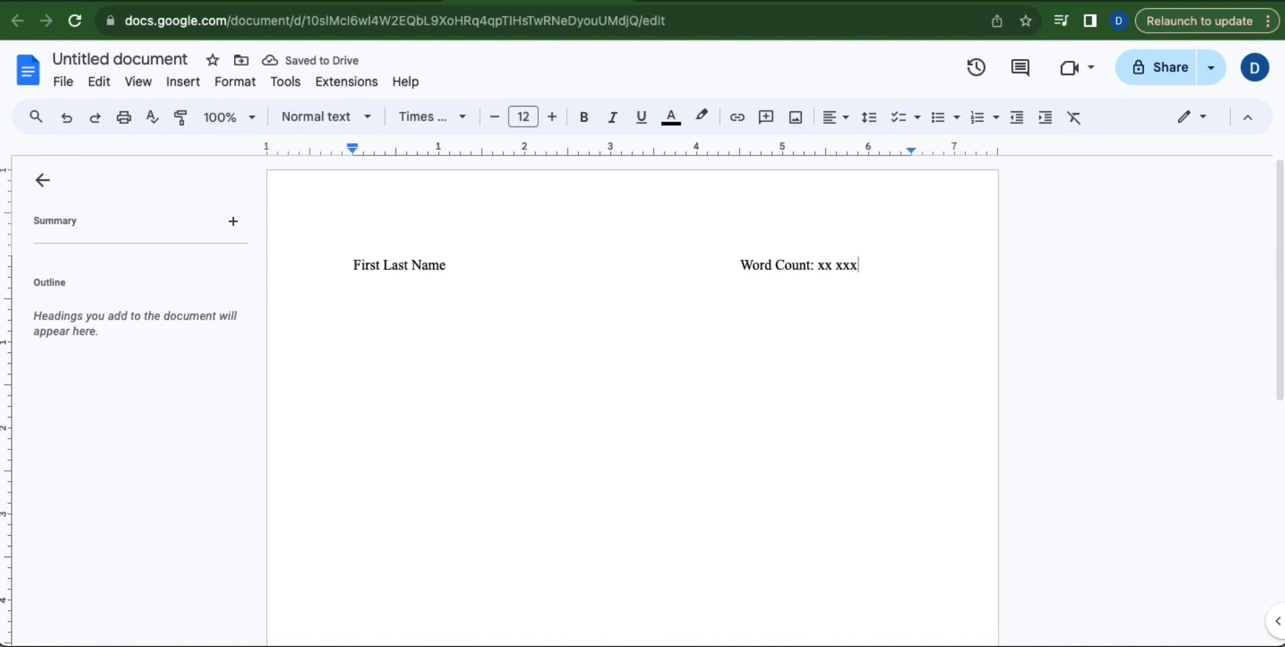
mouse_move(284, 81)
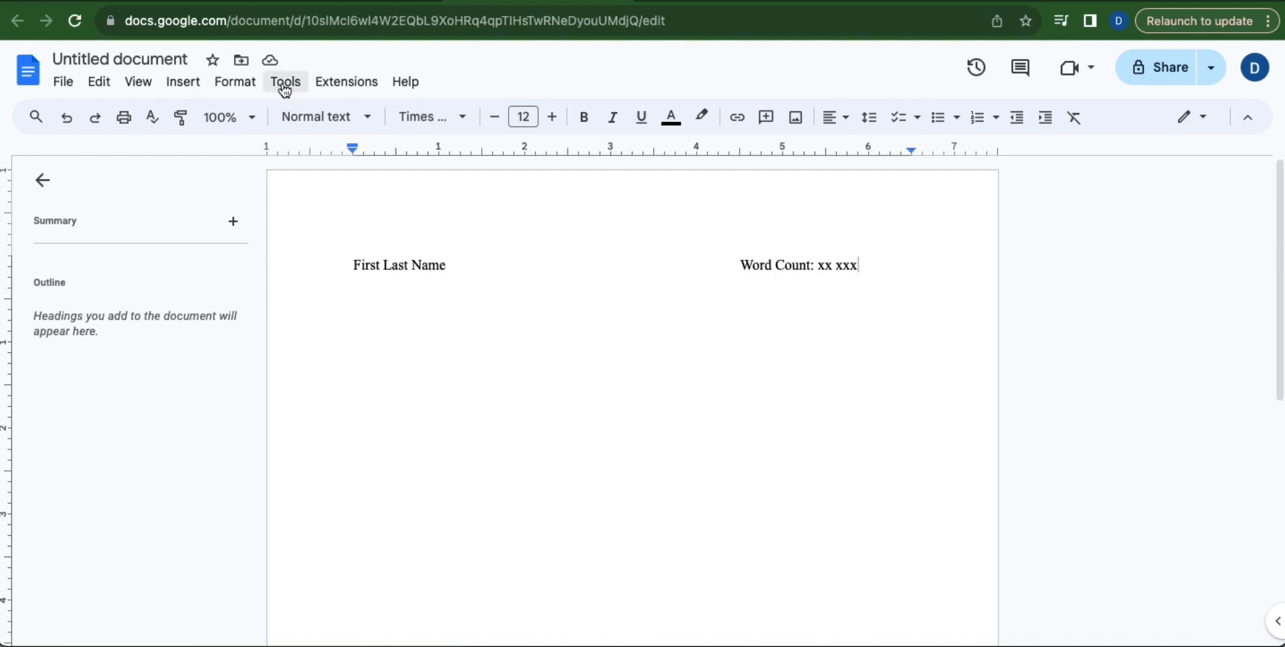
Enable a live on-screen word count via Tools > Word count, currently showing 7 words
left_click(285, 81)
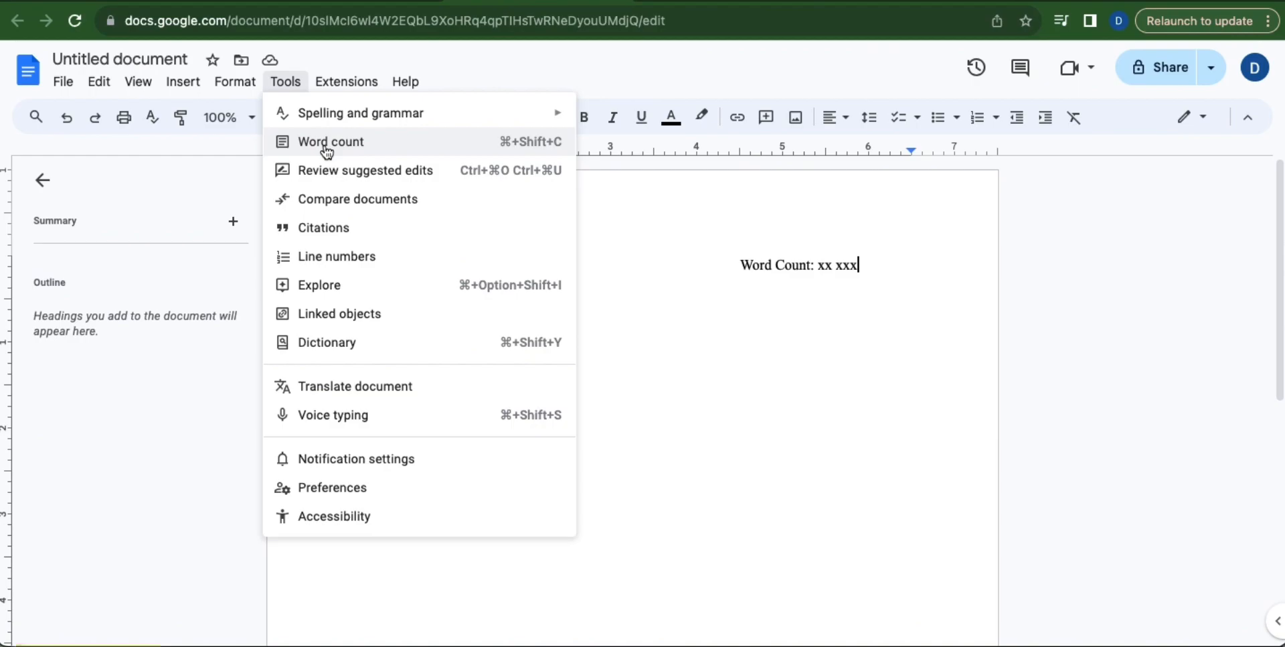
left_click(330, 141)
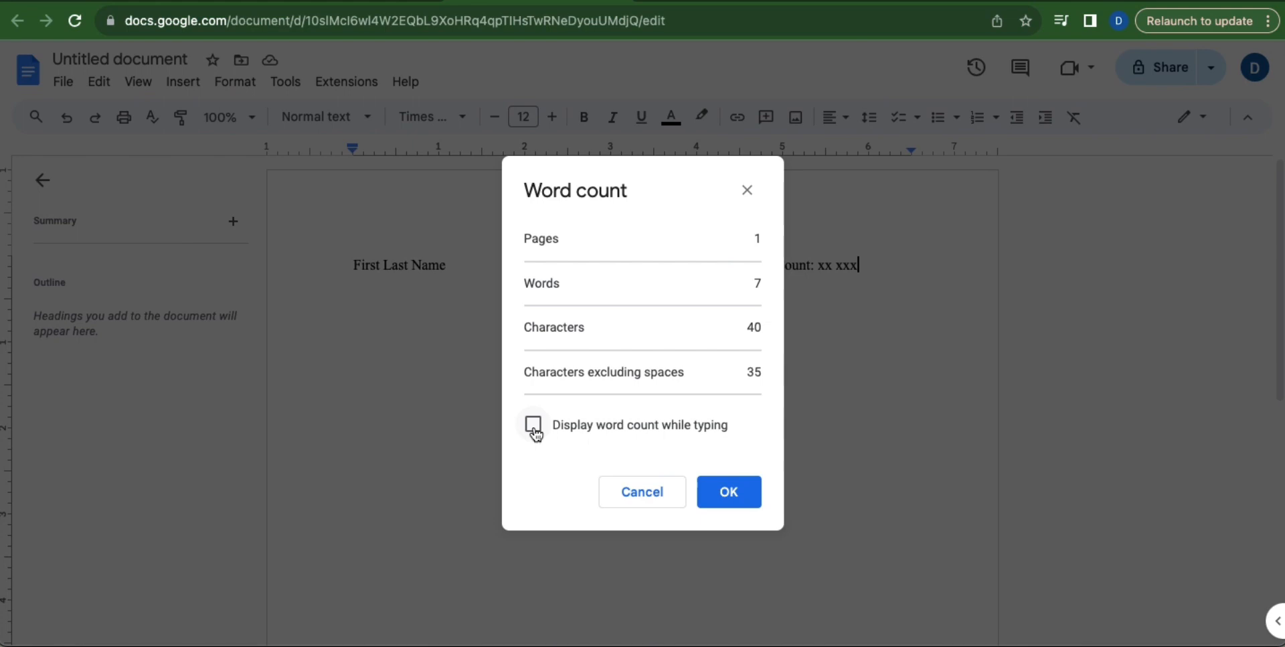
left_click(728, 490)
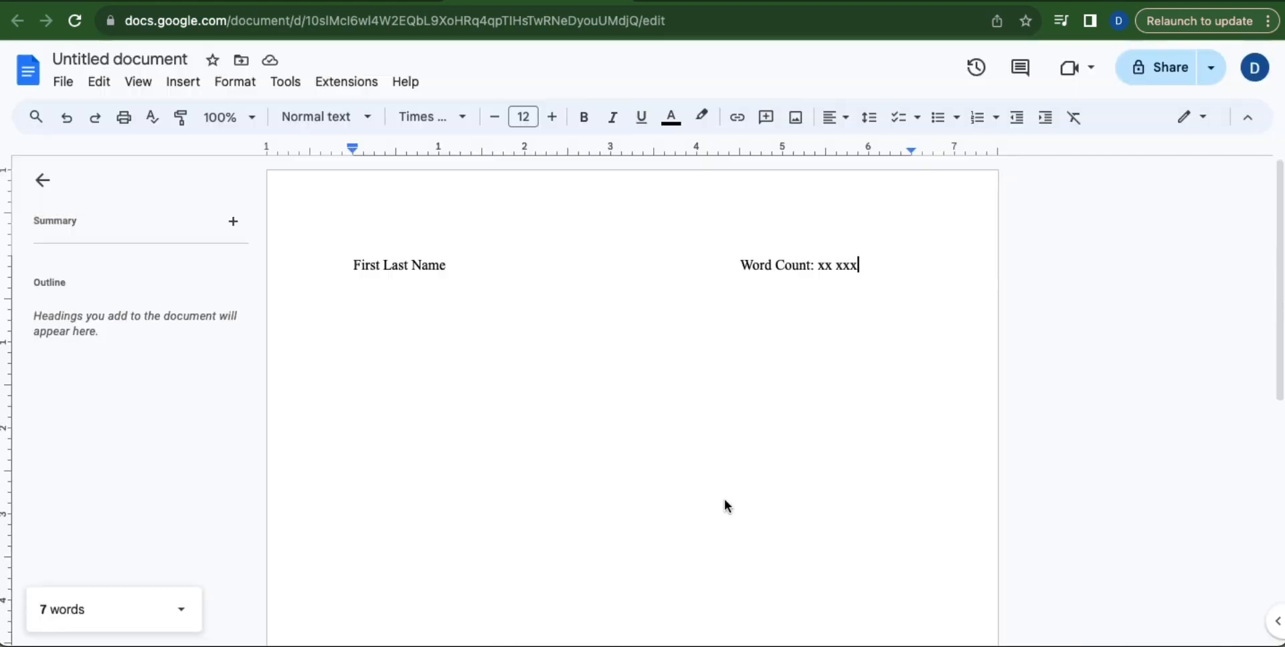
mouse_move(158, 553)
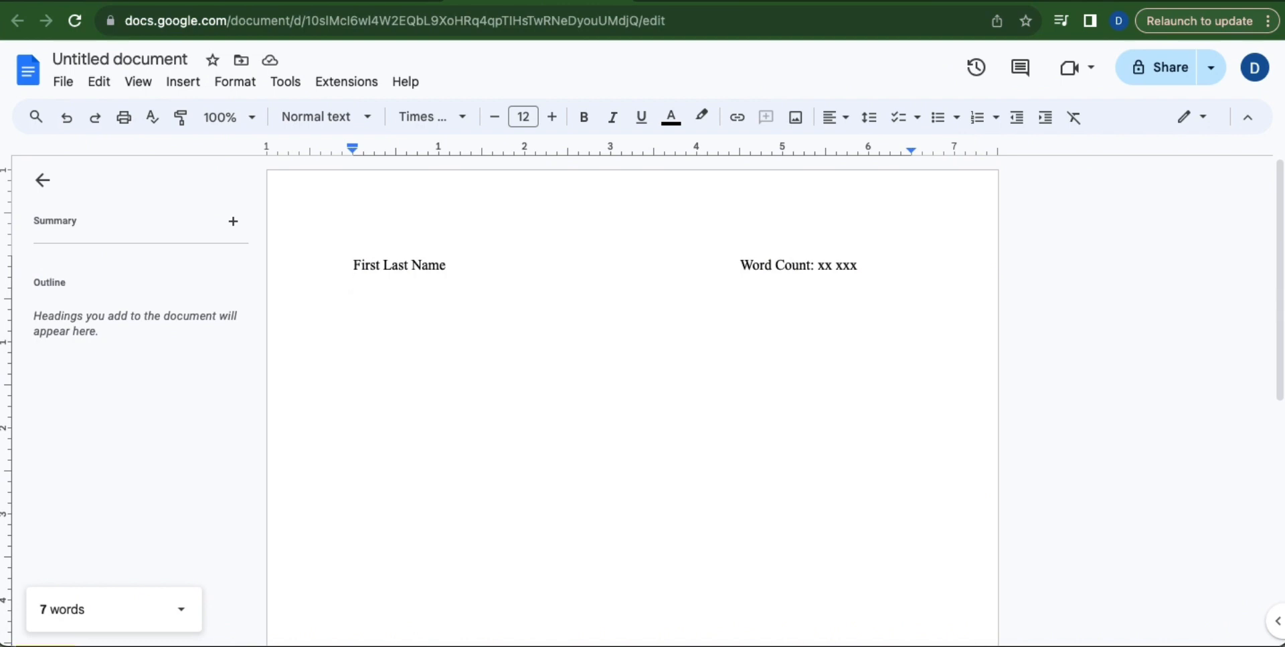
Add the contact lines Address, City, State, Zip Code and Email address under the name
type("Address")
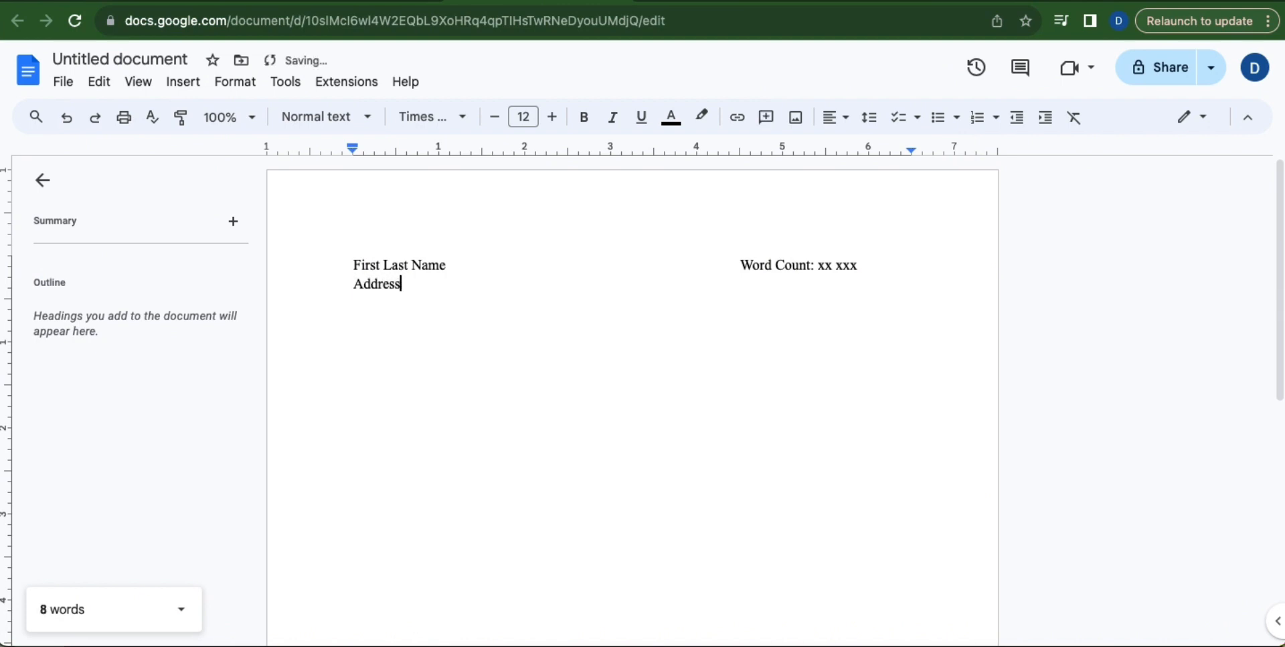
key("enter")
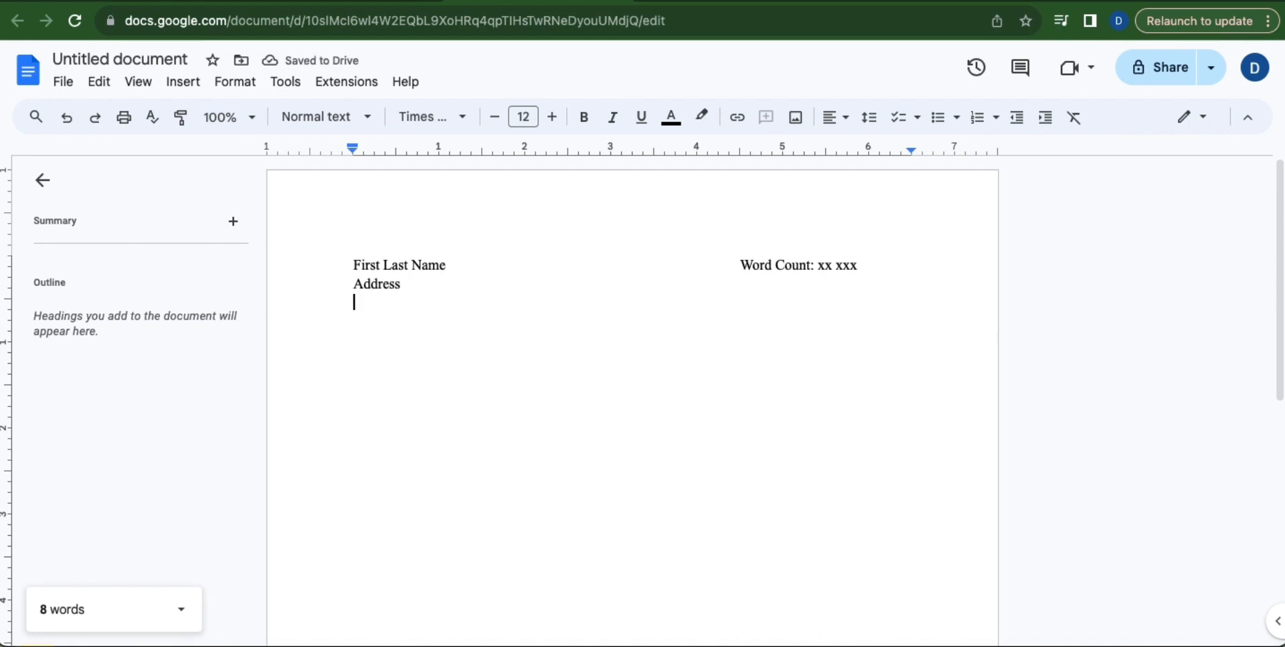
type("City,")
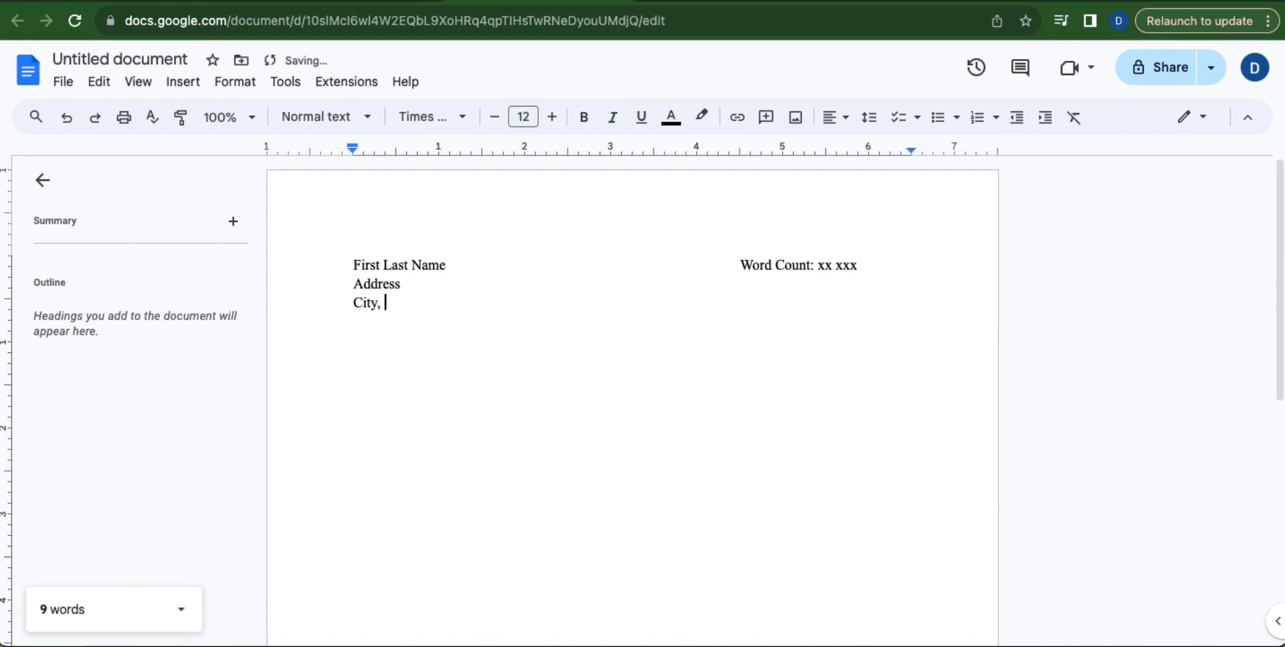
type("State, Zip Code")
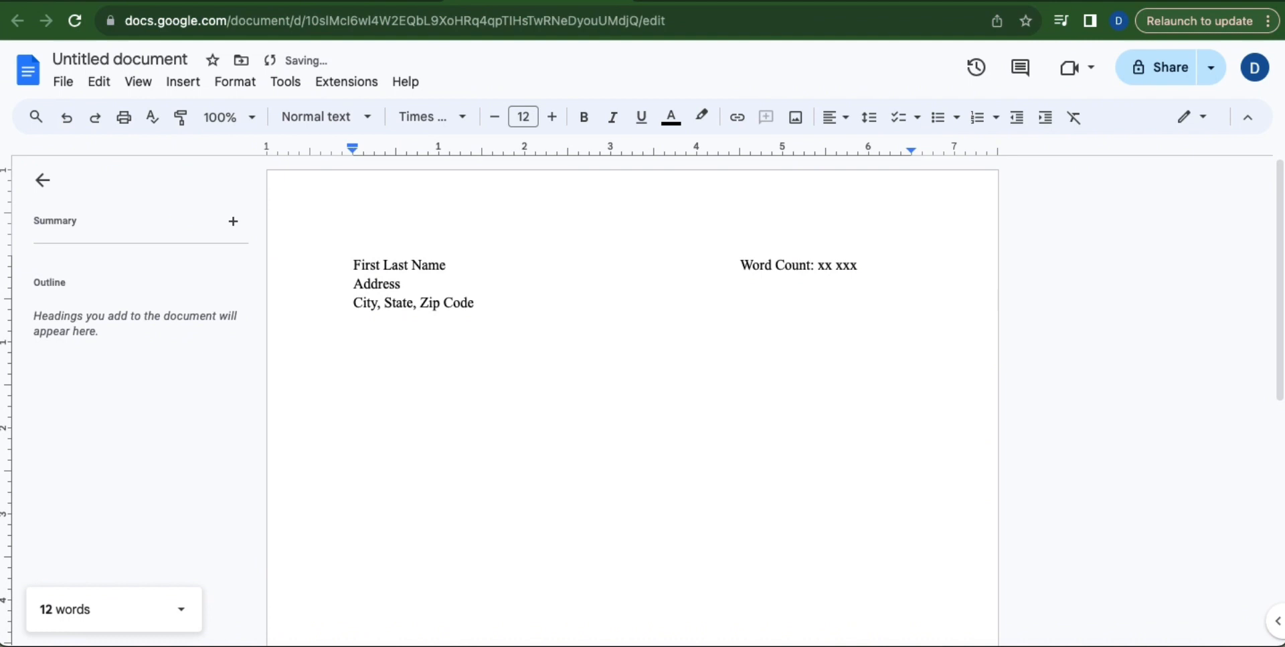
type("Email")
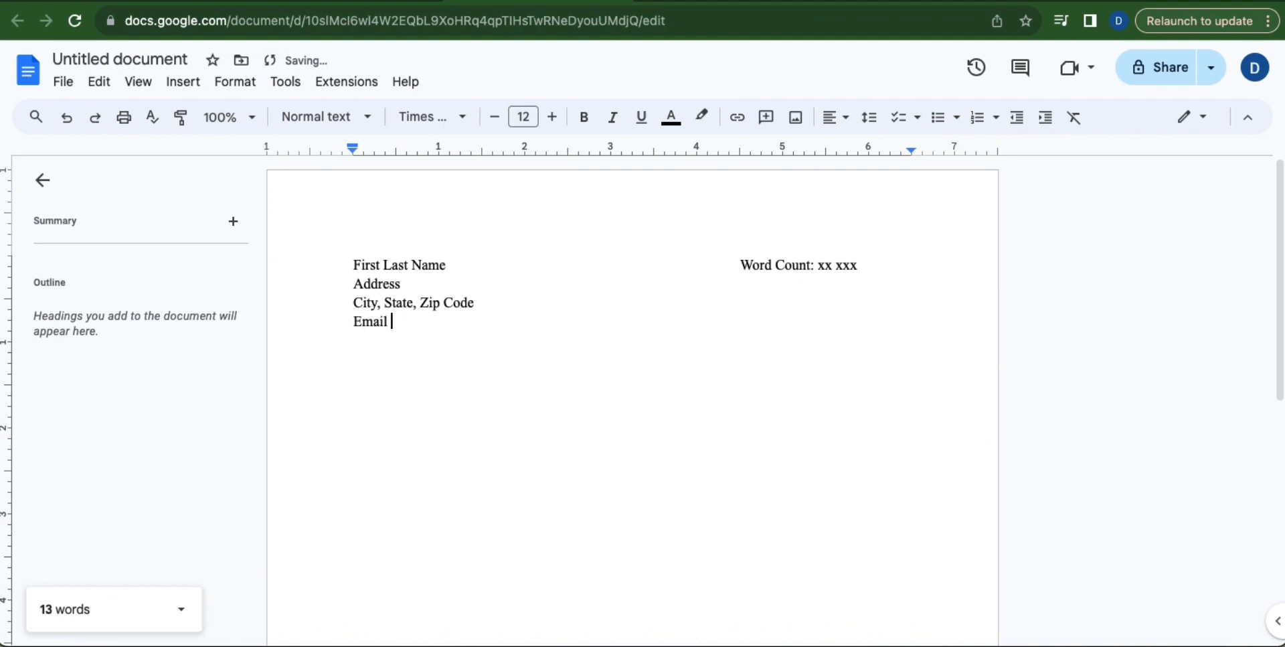
type("address")
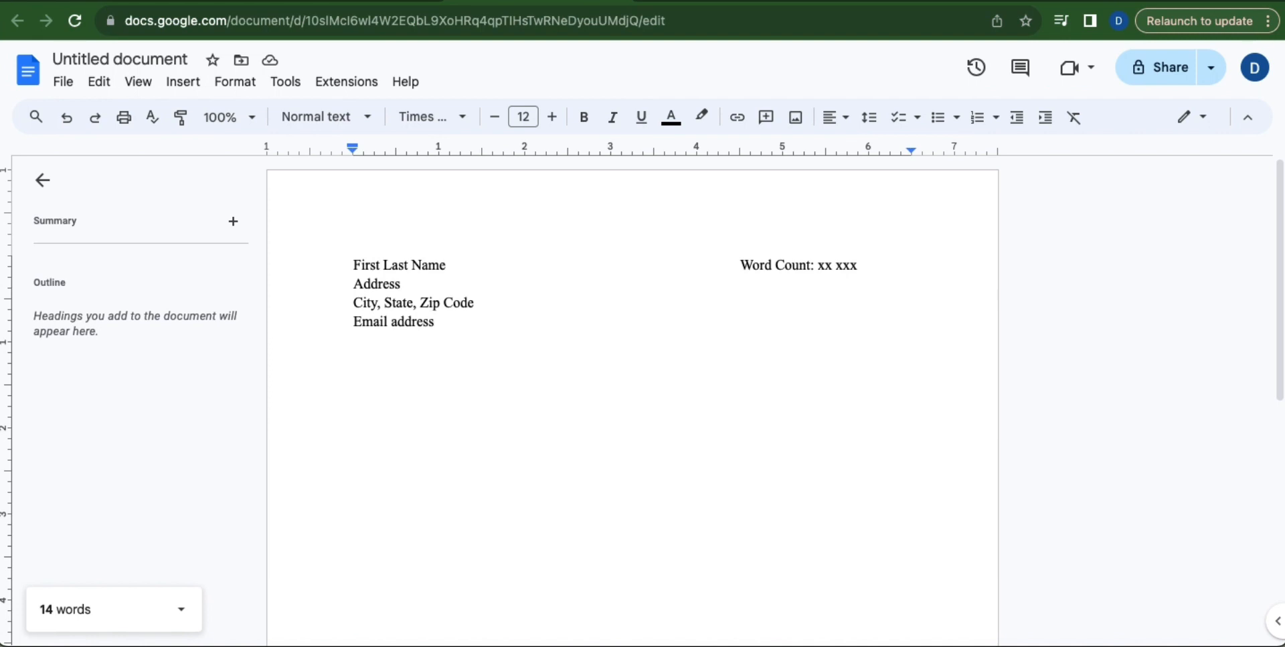
left_click(435, 322)
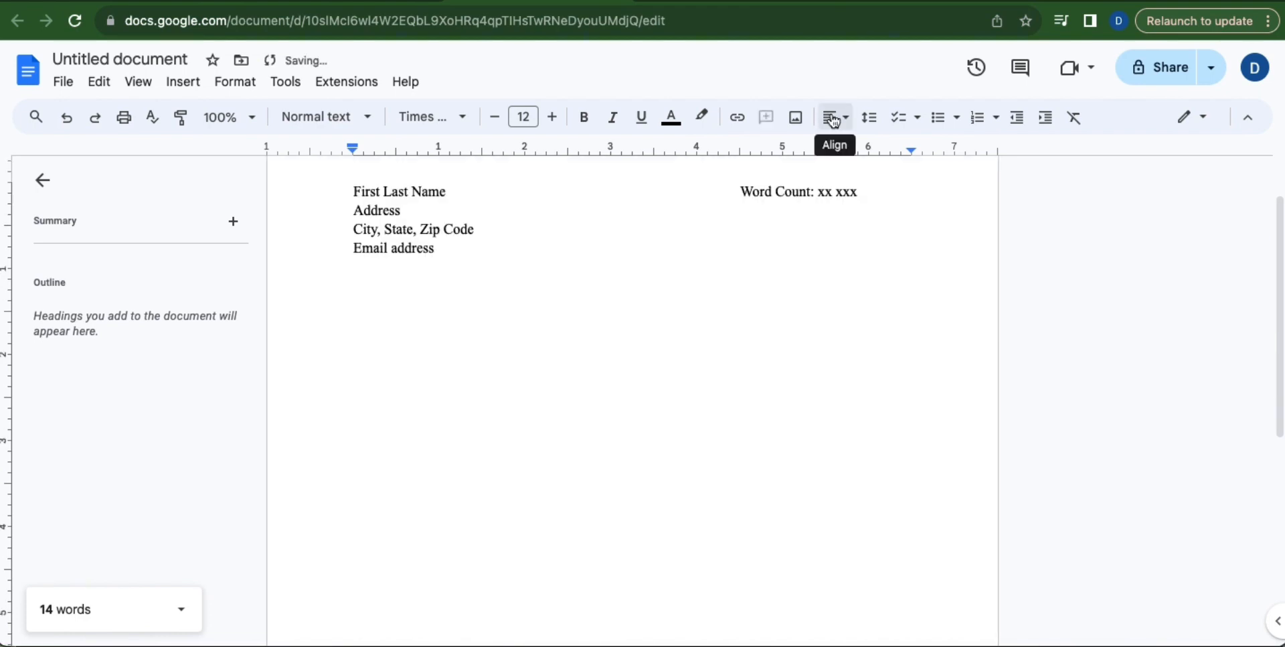
Add a centered 'MANUSCRIPT TITLE' line on the title page
left_click(830, 117)
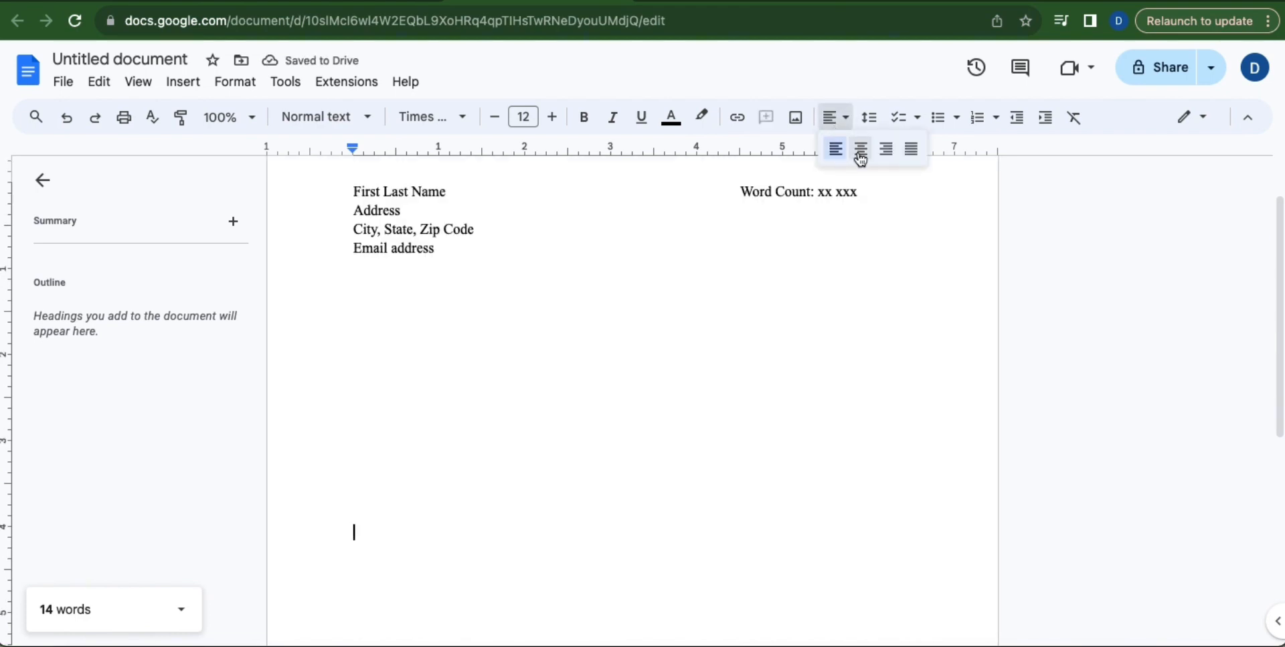
left_click(860, 149)
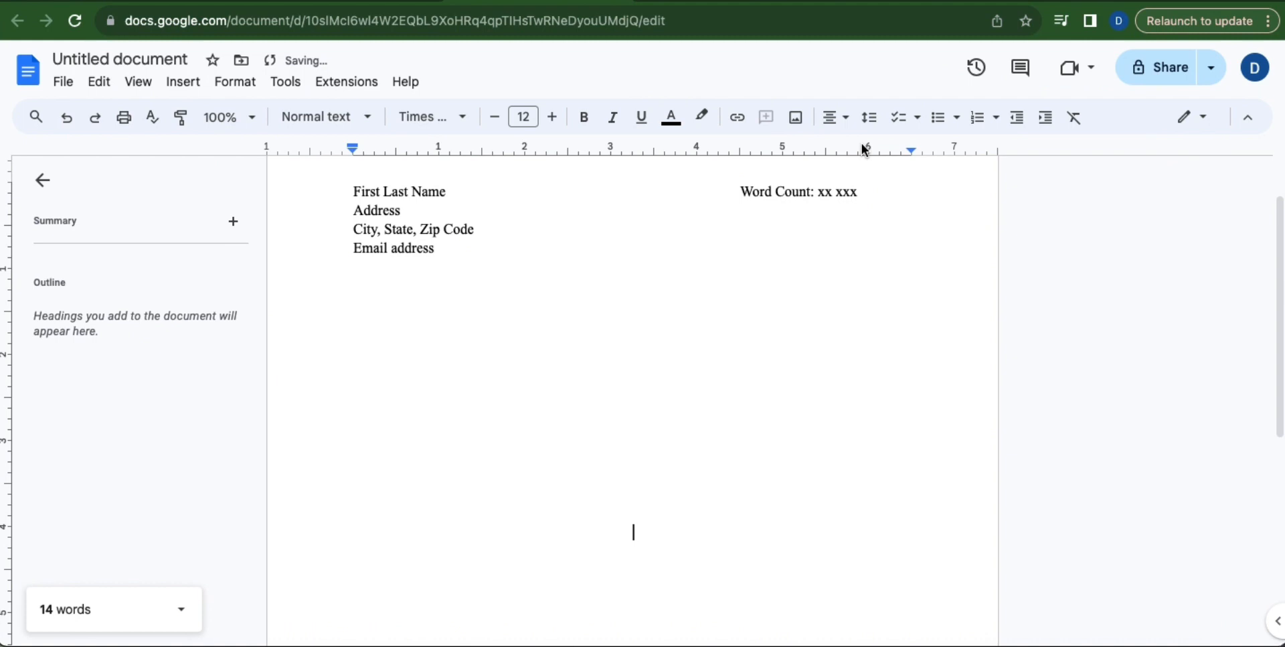
scroll("down", 3)
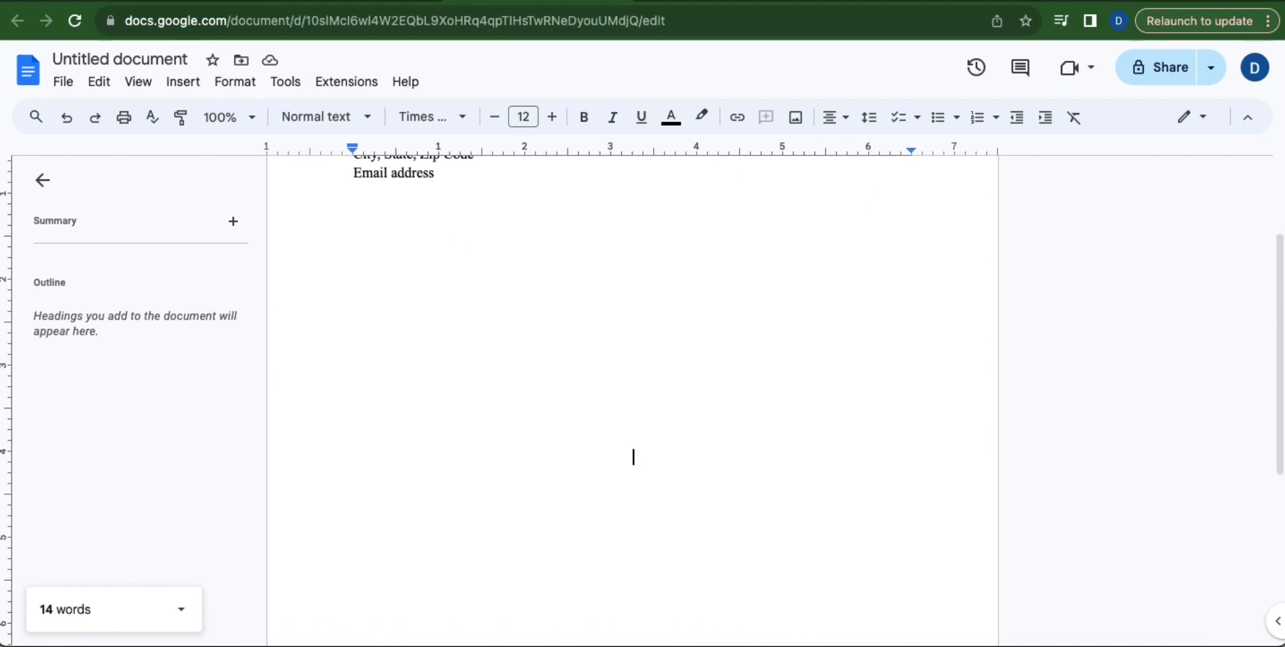
type("MANUSCRIPT TITLE")
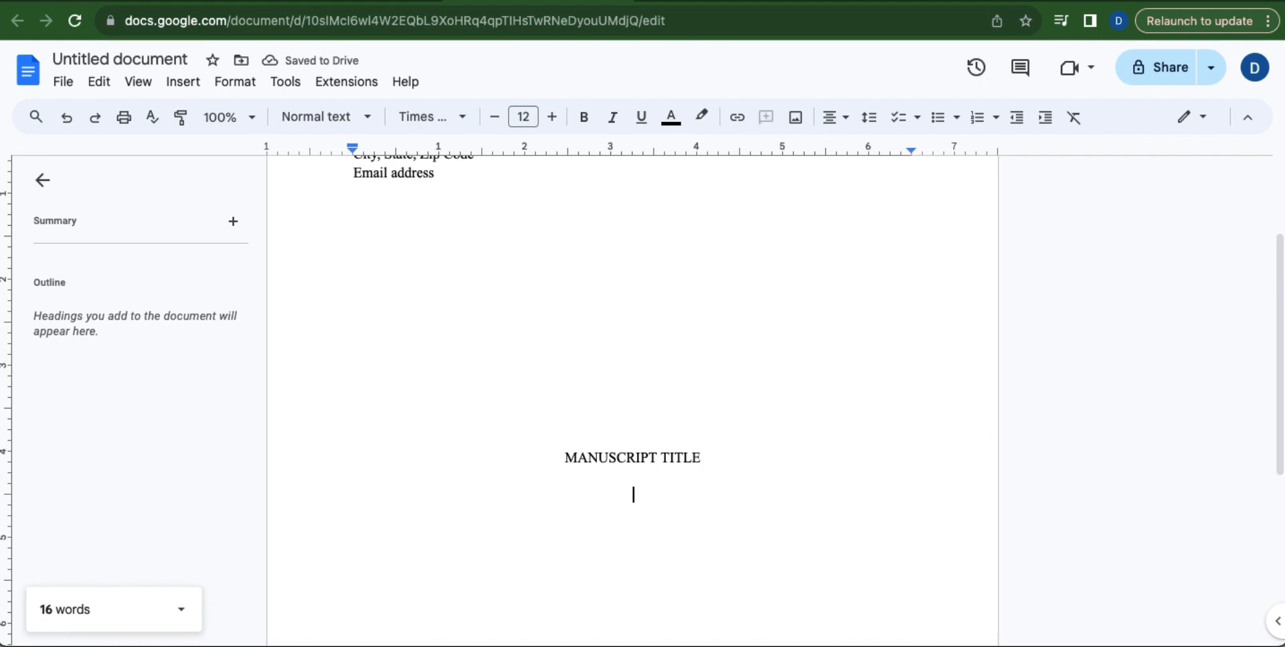
Add 'By: First Last Name writing as Pen name' beneath the title
type("By")
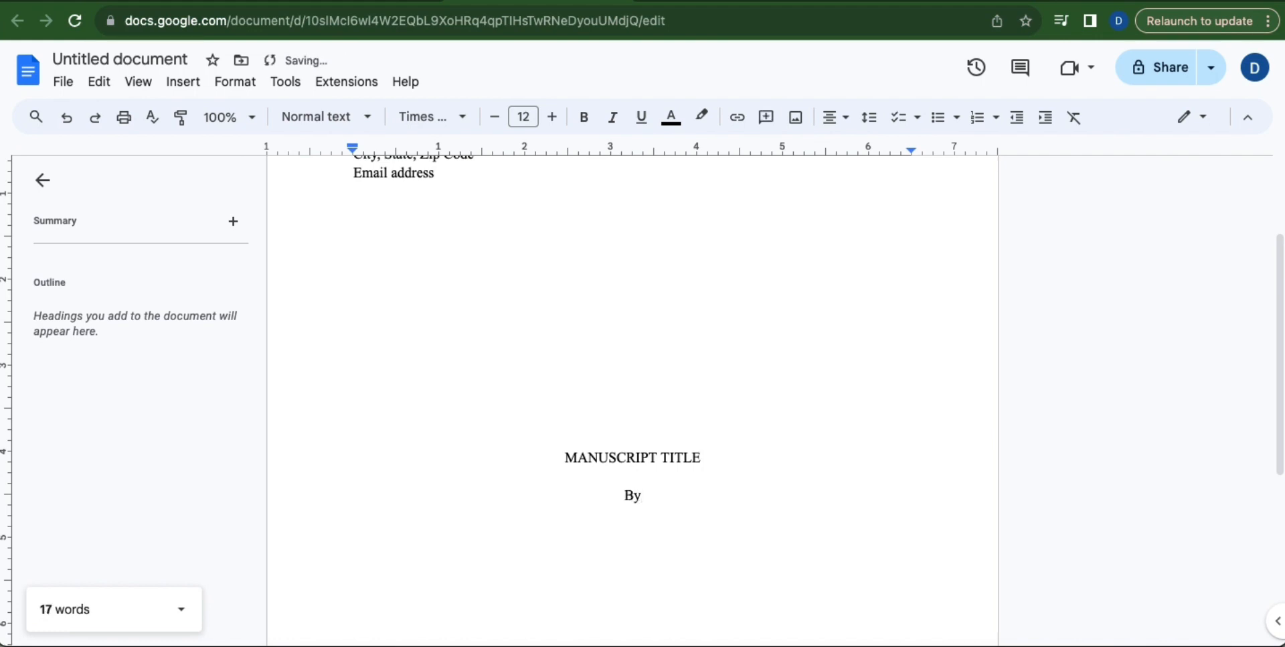
type(":")
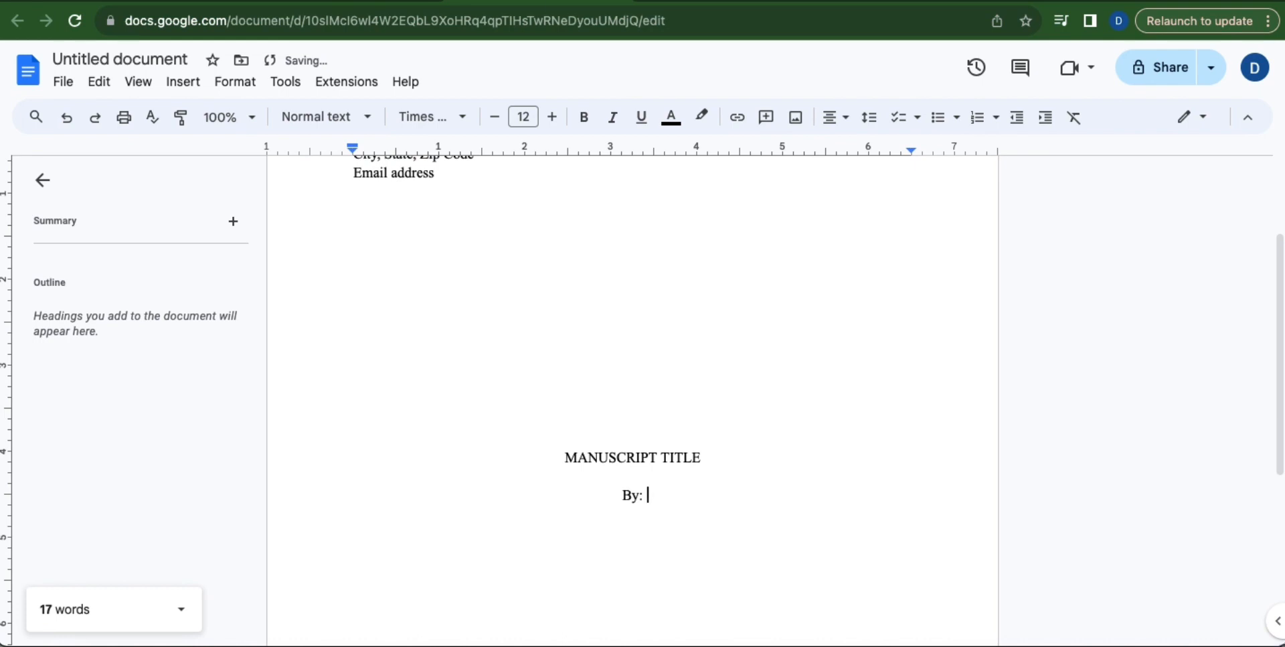
type("First Last Name")
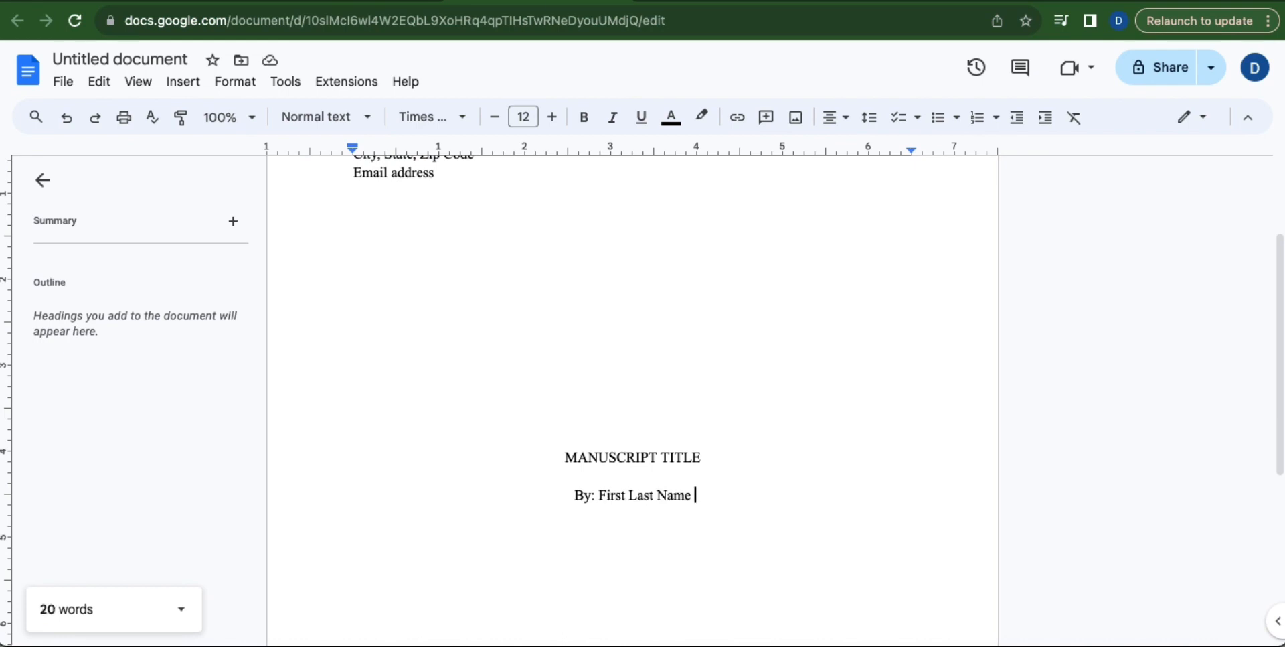
type("w")
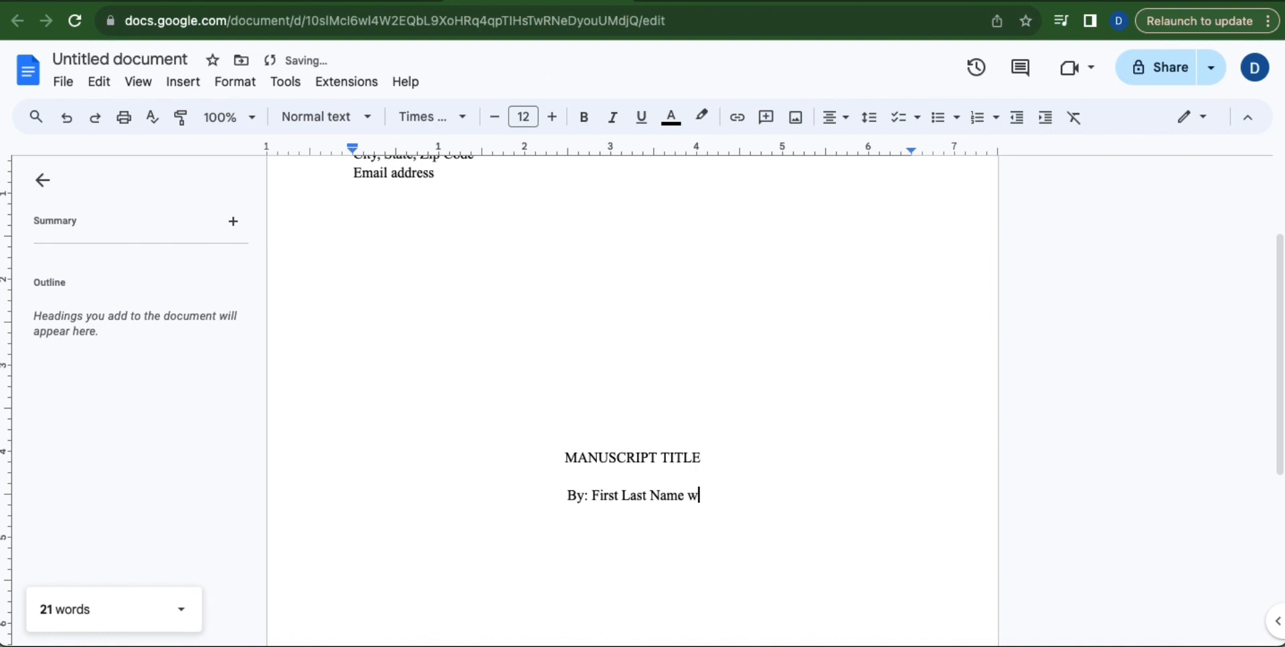
type("riting")
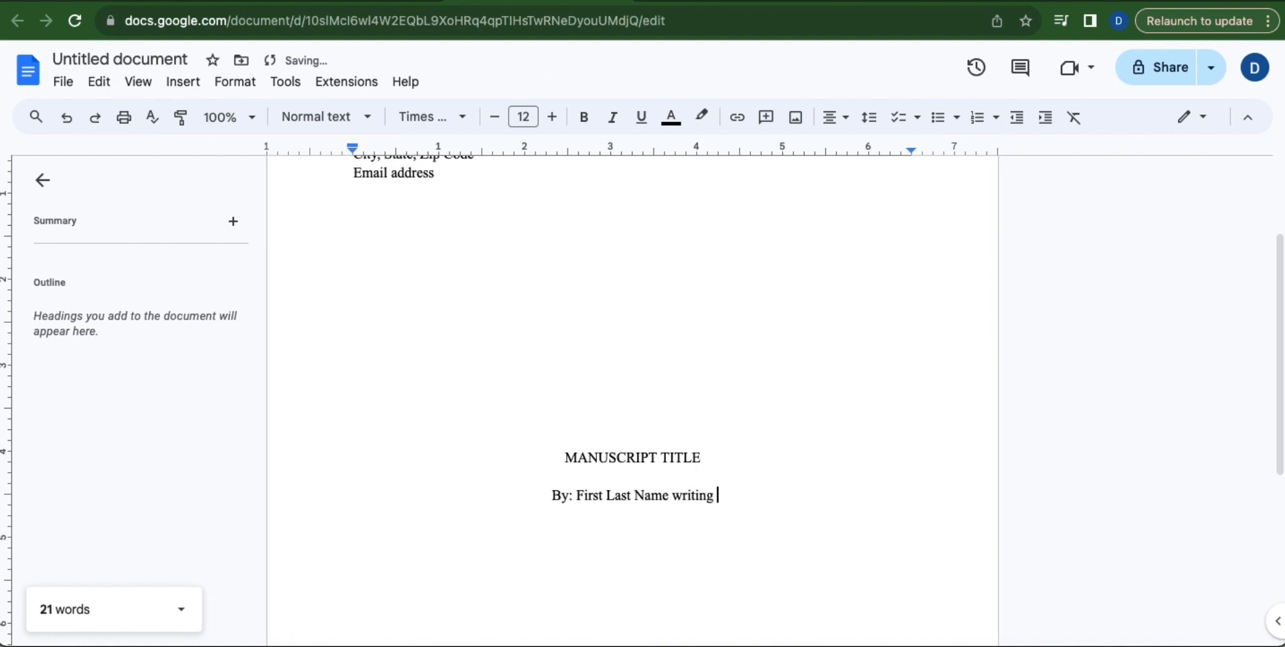
type("as Pen na")
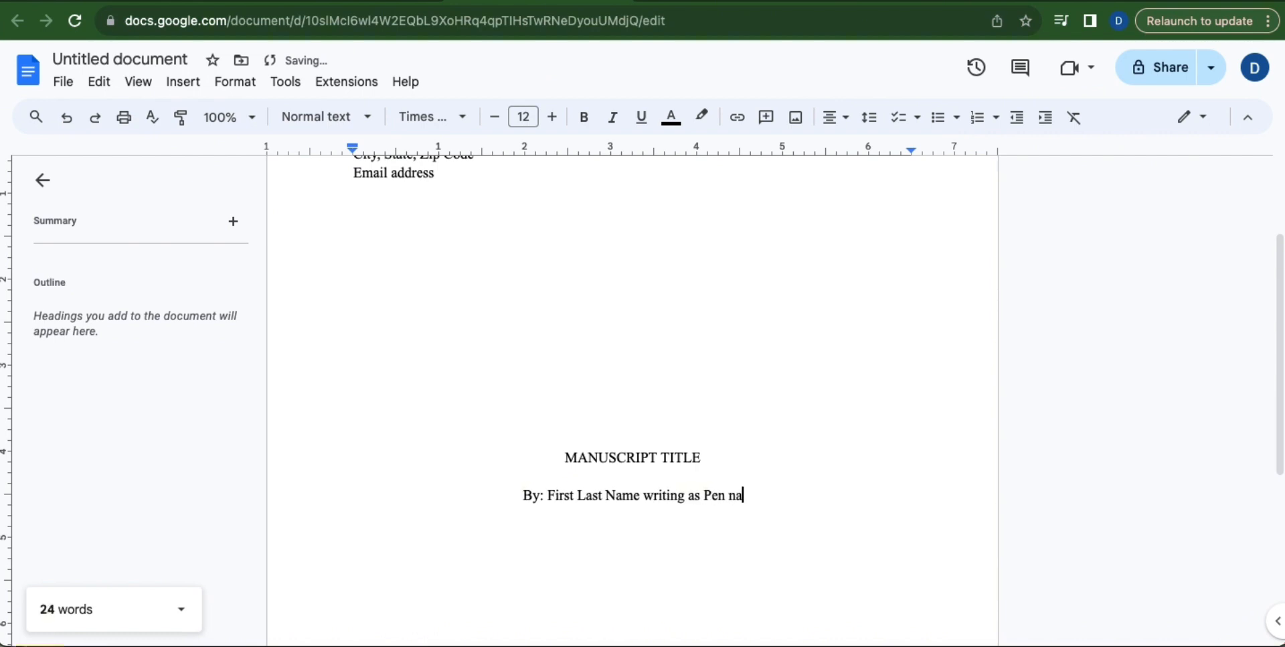
type("me")
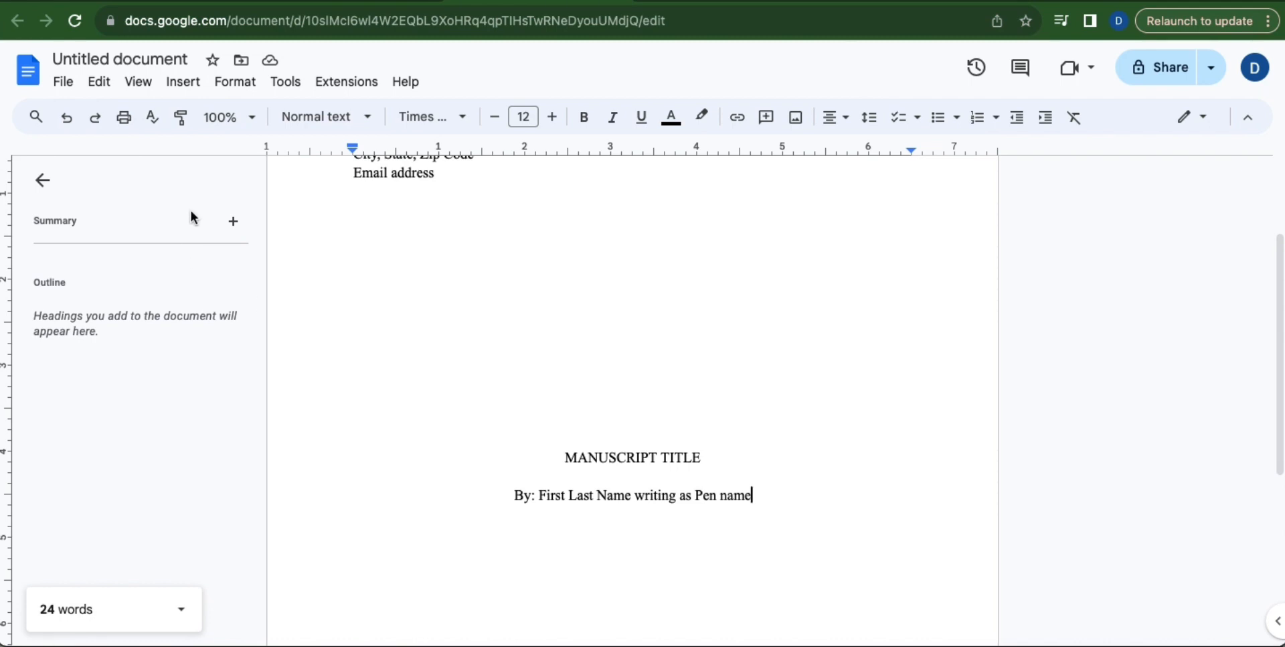
left_click(182, 81)
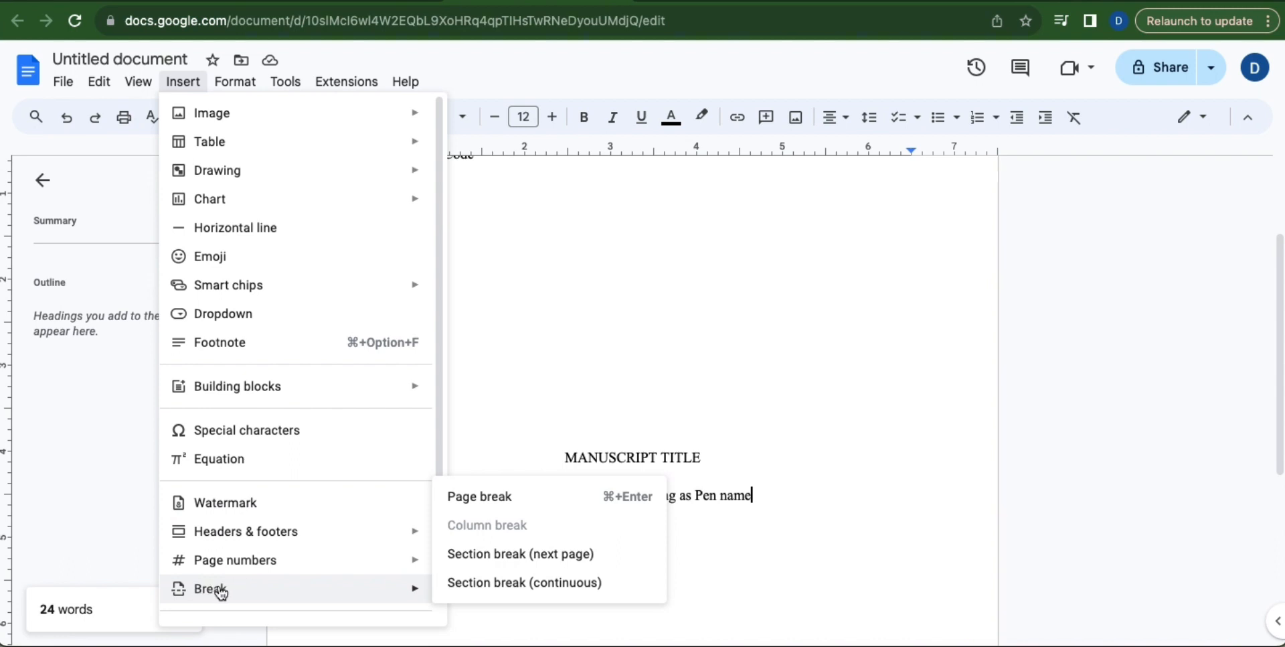
Insert a page break after the title page to start a blank second page
left_click(480, 496)
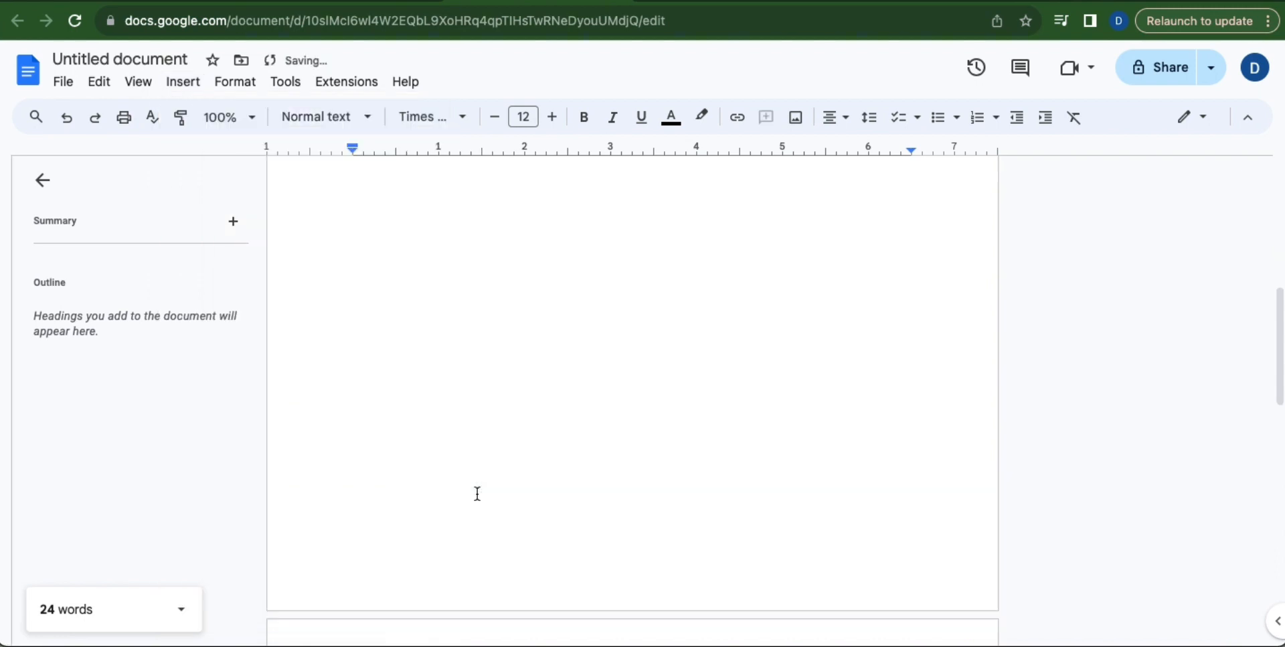
scroll("down", 3)
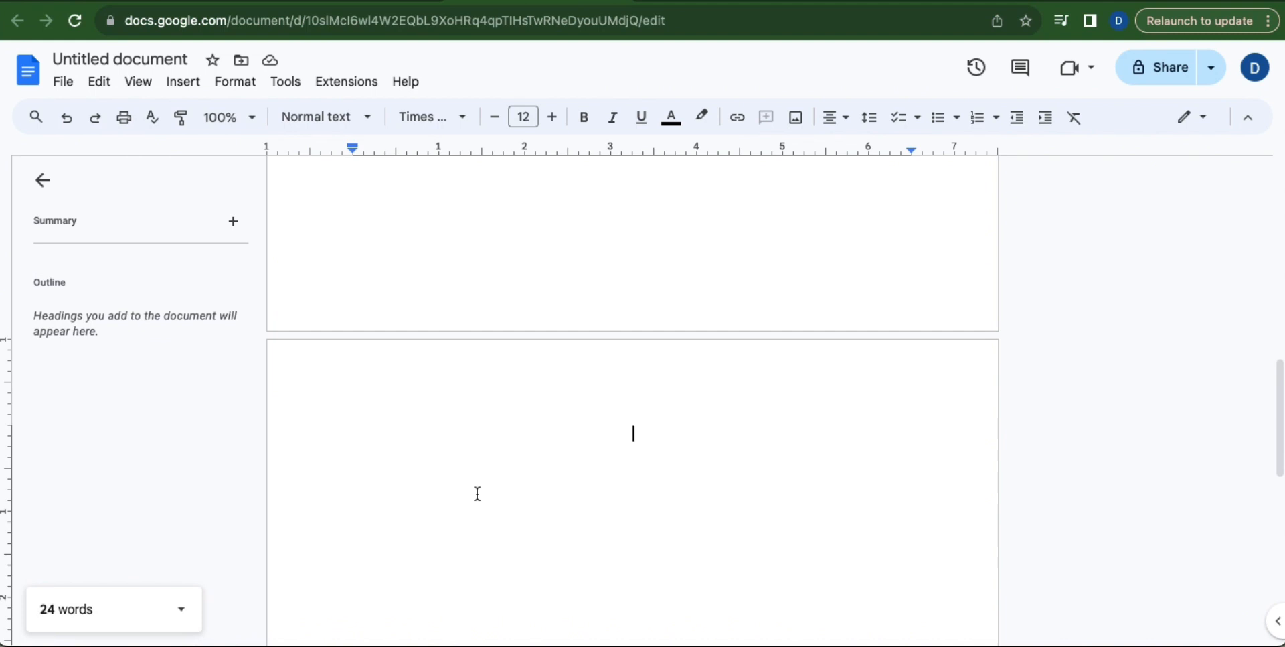
mouse_move(675, 429)
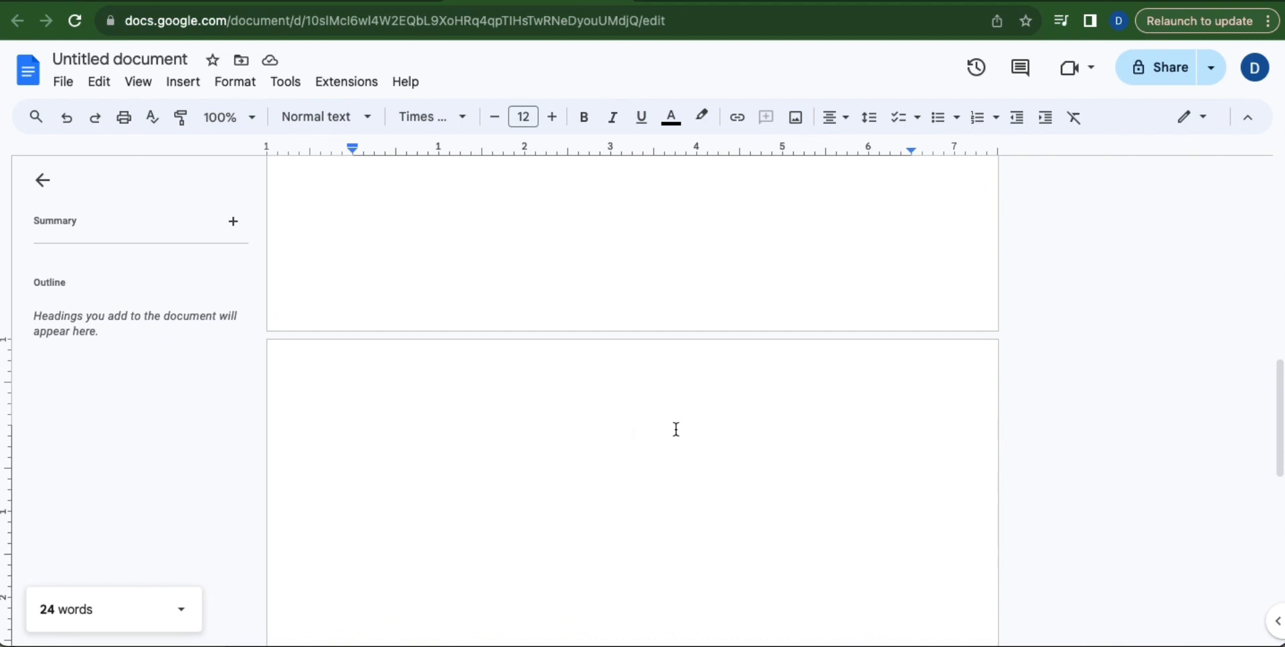
left_click(182, 81)
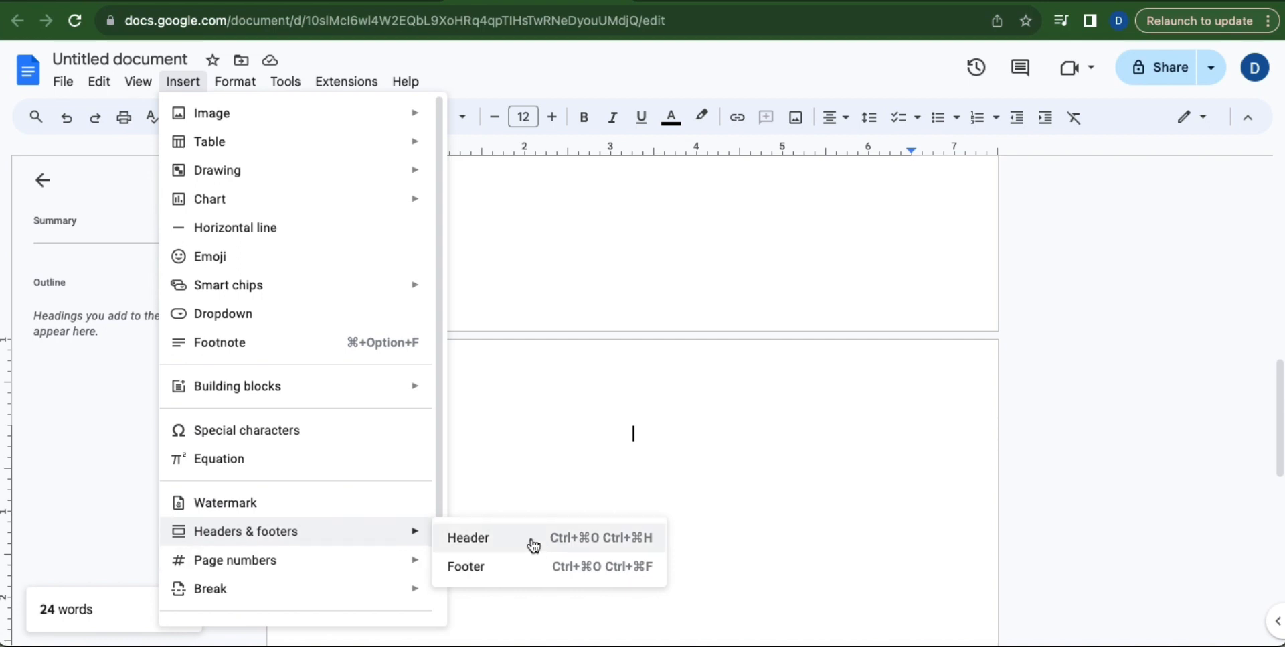
Add a header reading 'Last Name/Manuscript title'
left_click(468, 537)
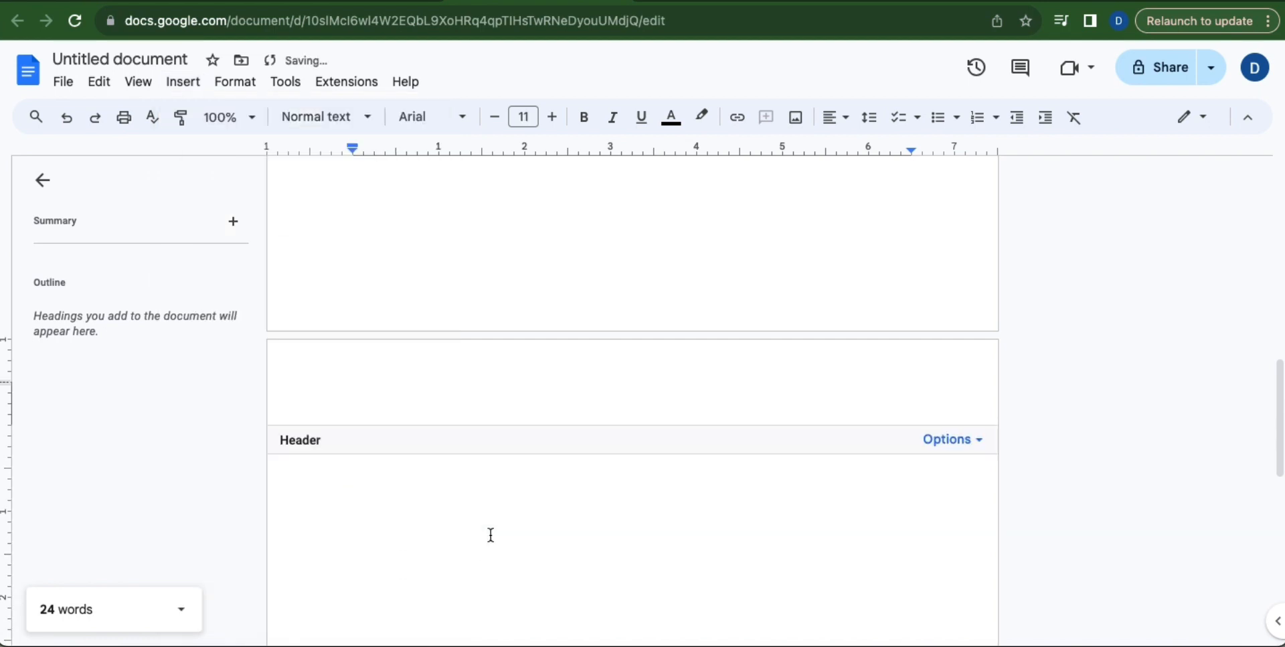
type("L")
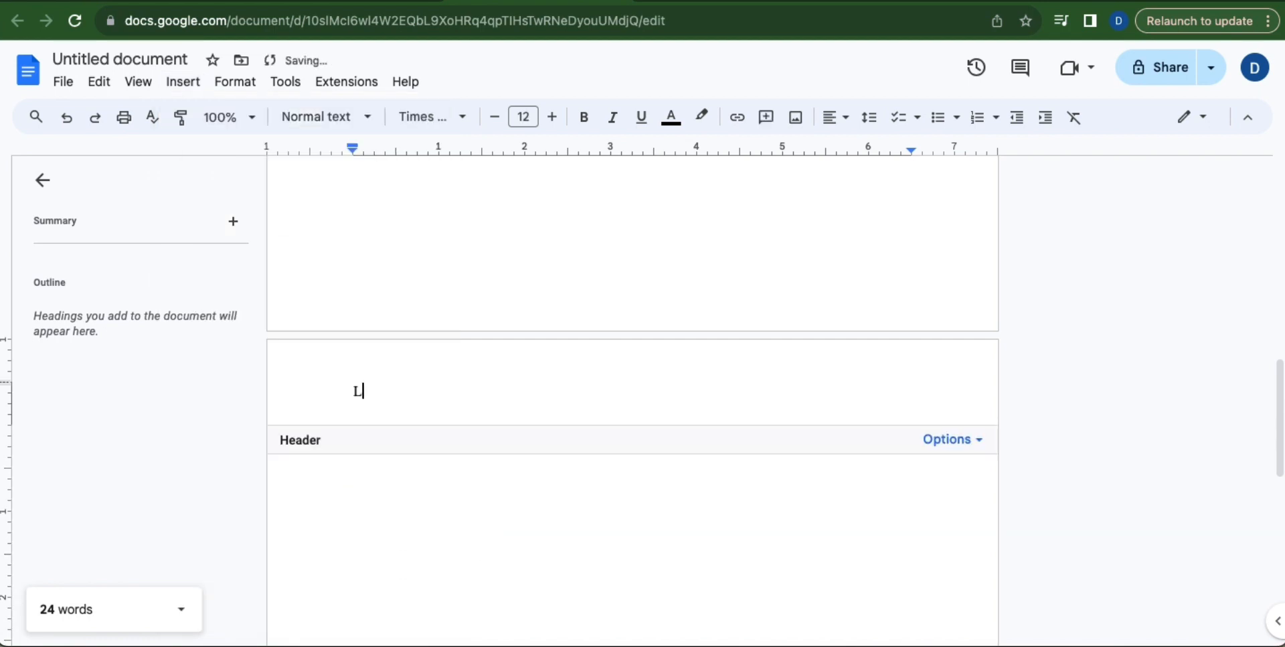
type("ast Name/Man")
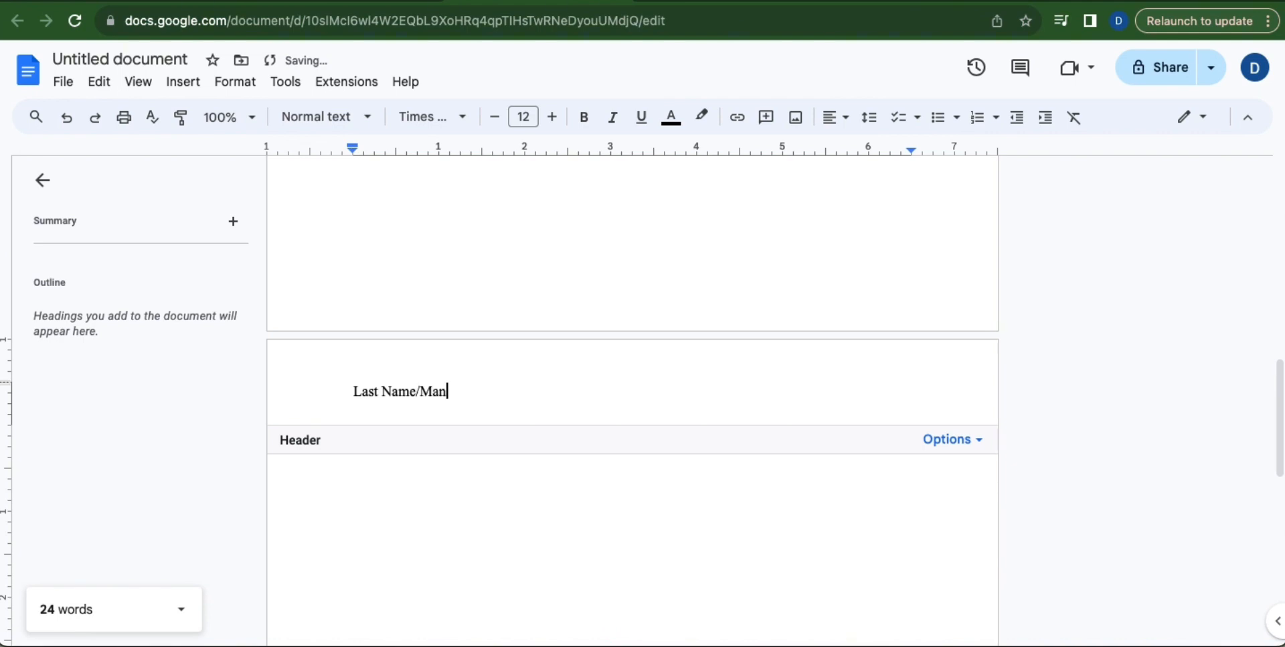
type("uscript title")
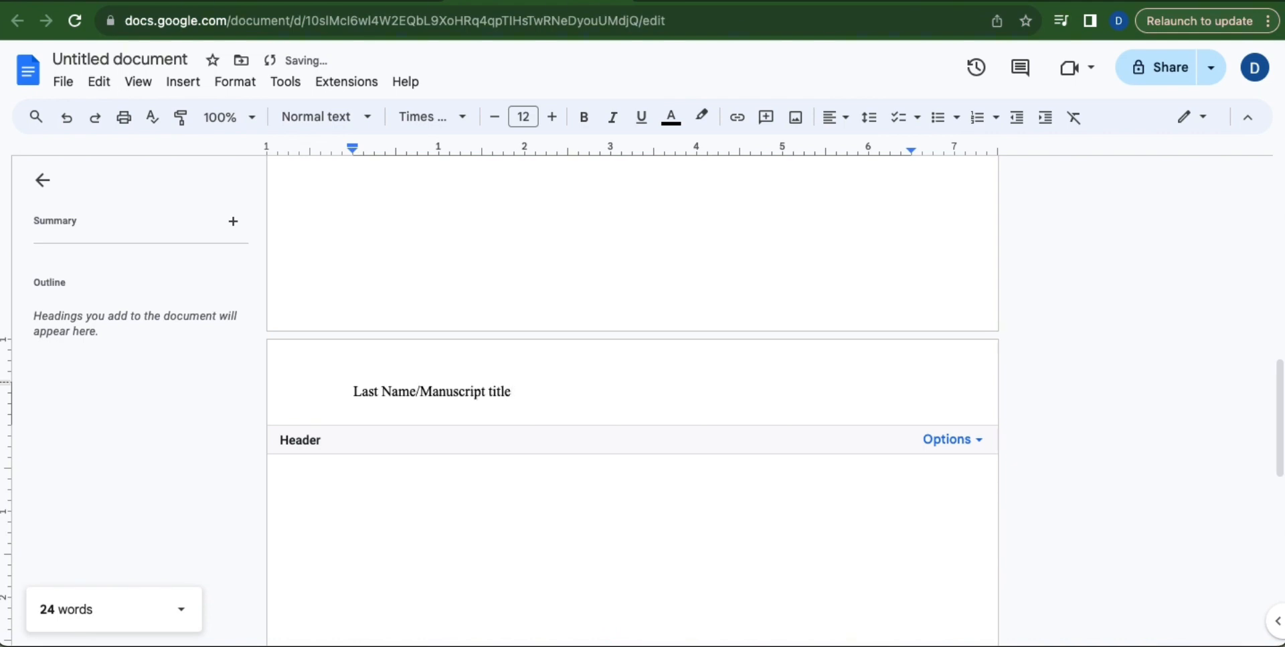
left_click(182, 81)
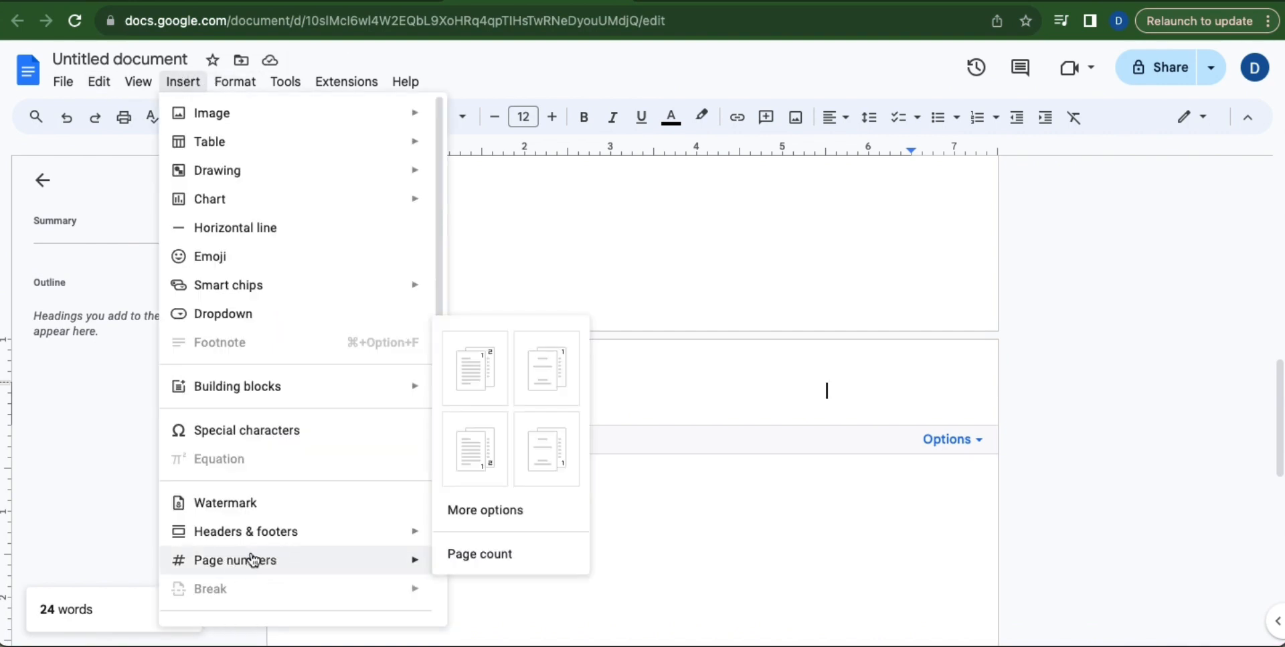
mouse_move(547, 367)
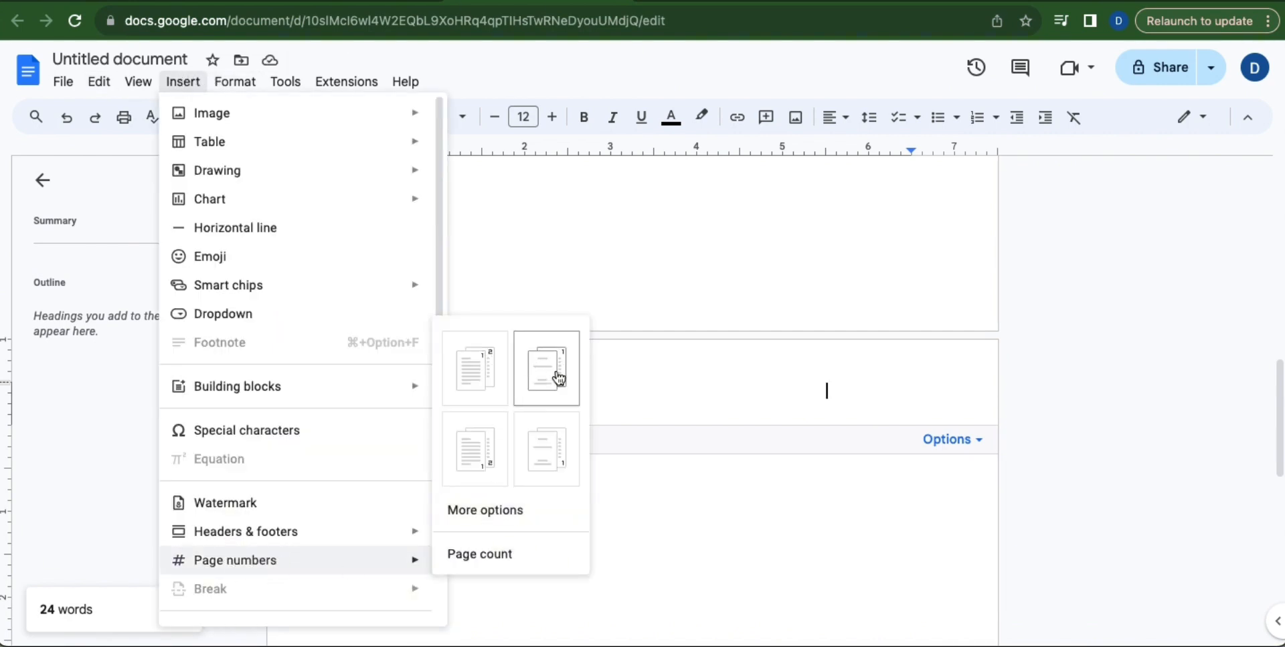
Add page numbers skipping the title page and confirm a different first-page header
left_click(546, 367)
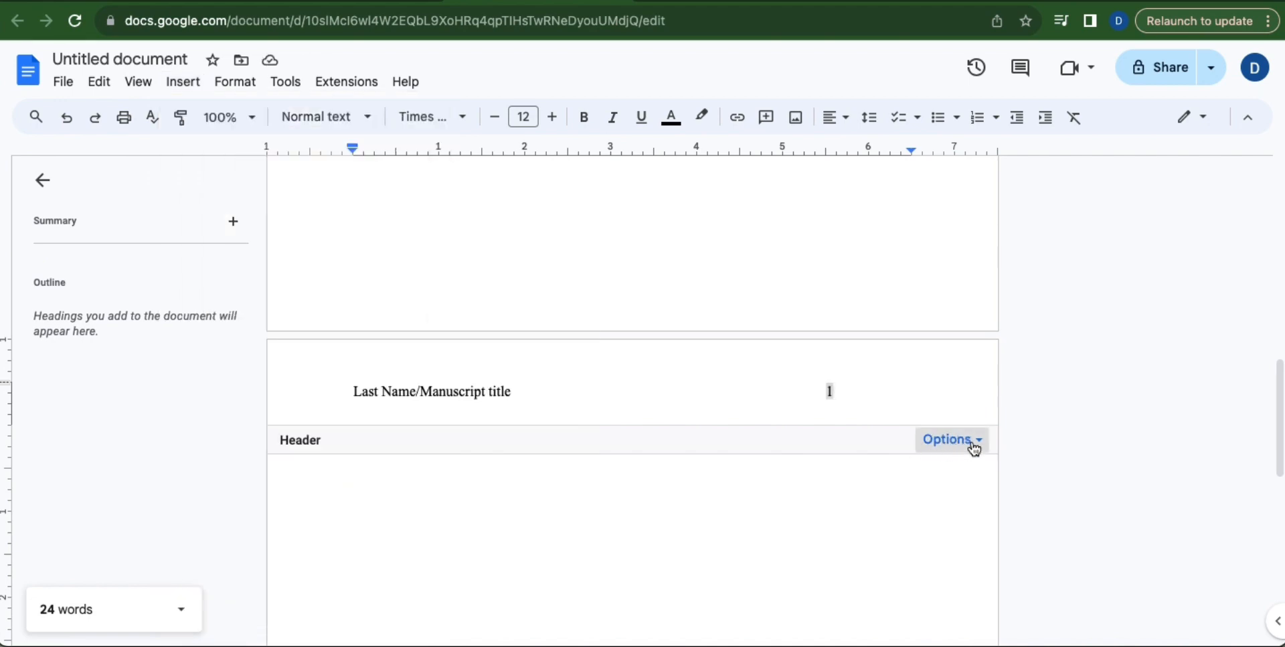
left_click(946, 439)
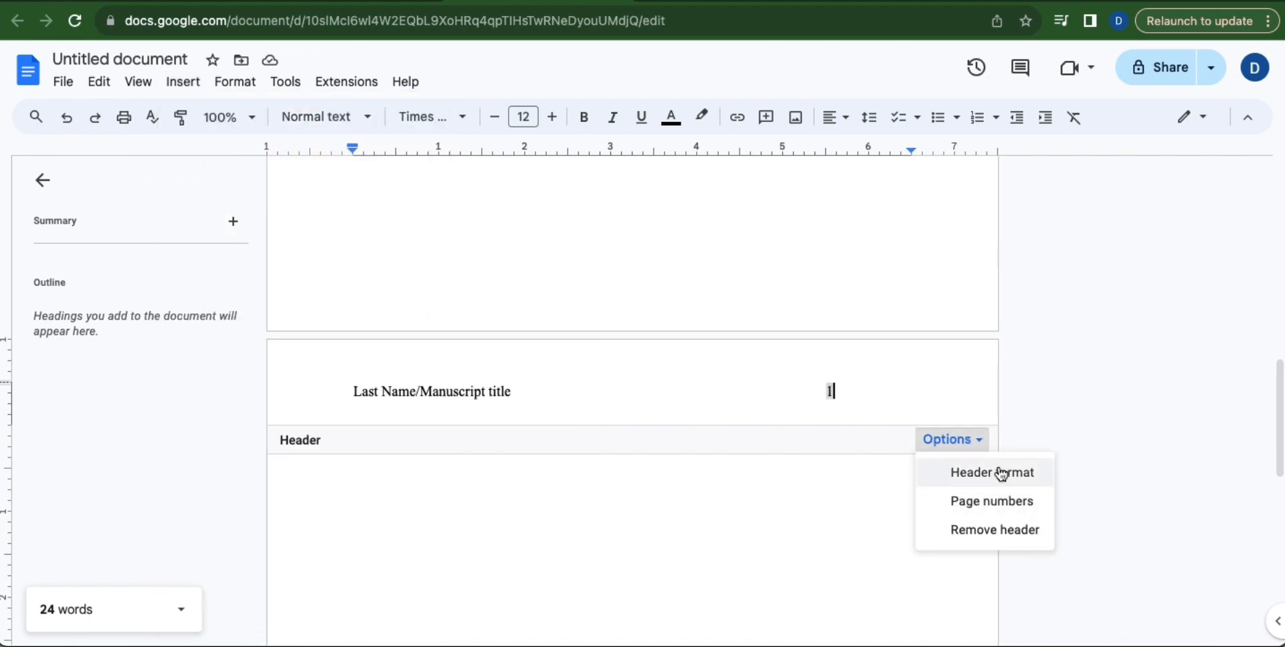
left_click(990, 472)
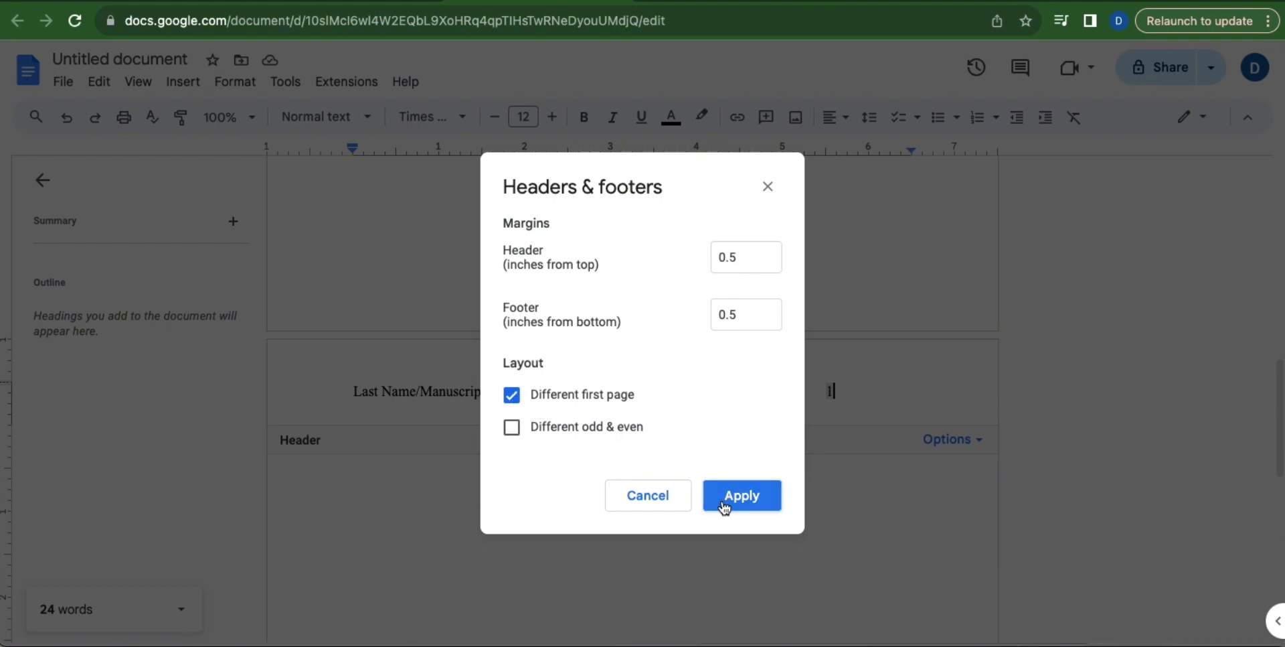
left_click(740, 495)
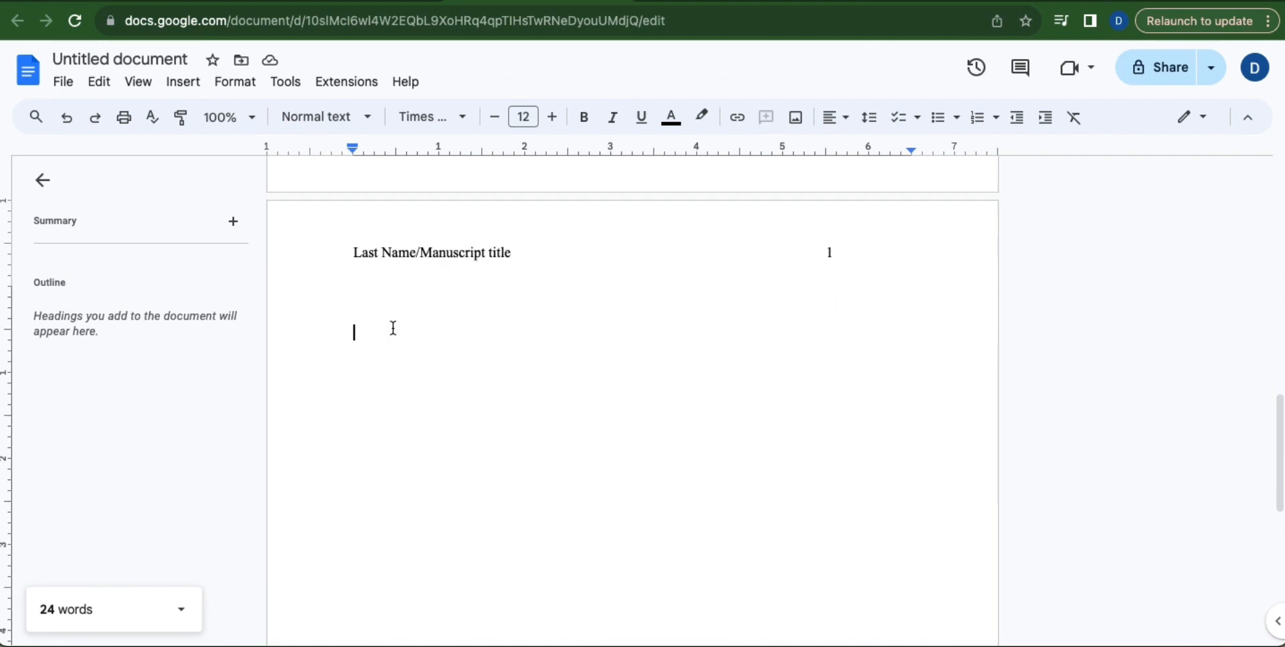
Set the second page body text to double line spacing
left_click(234, 81)
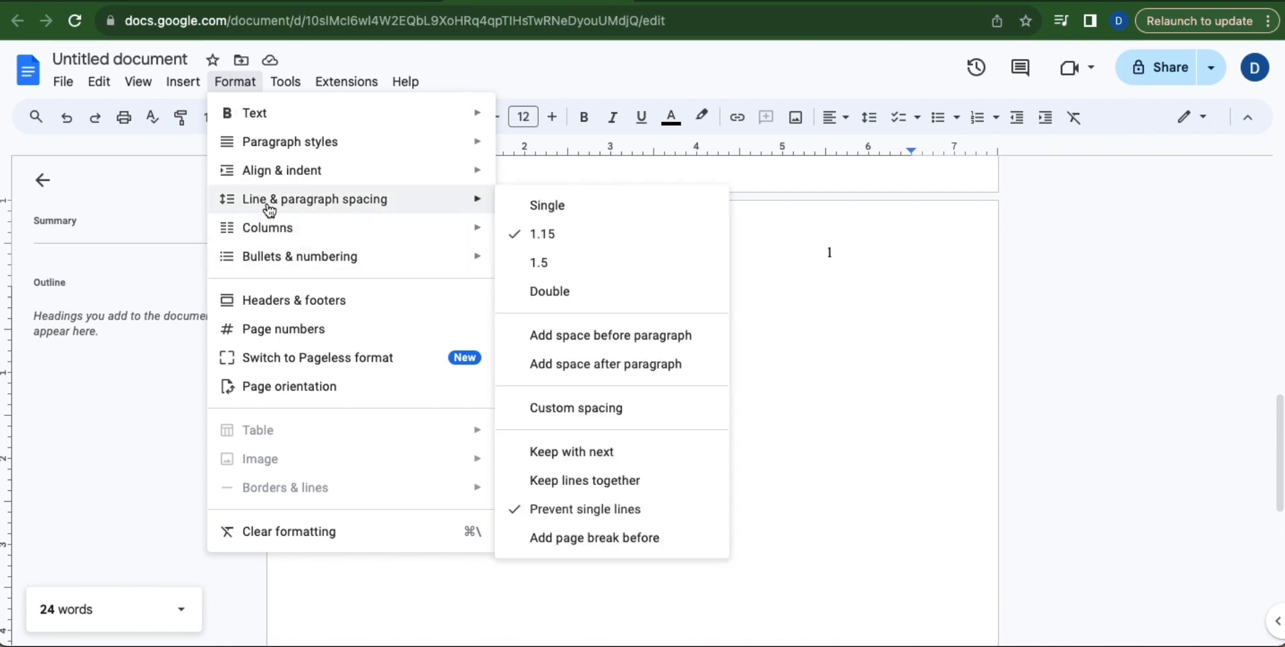
mouse_move(548, 291)
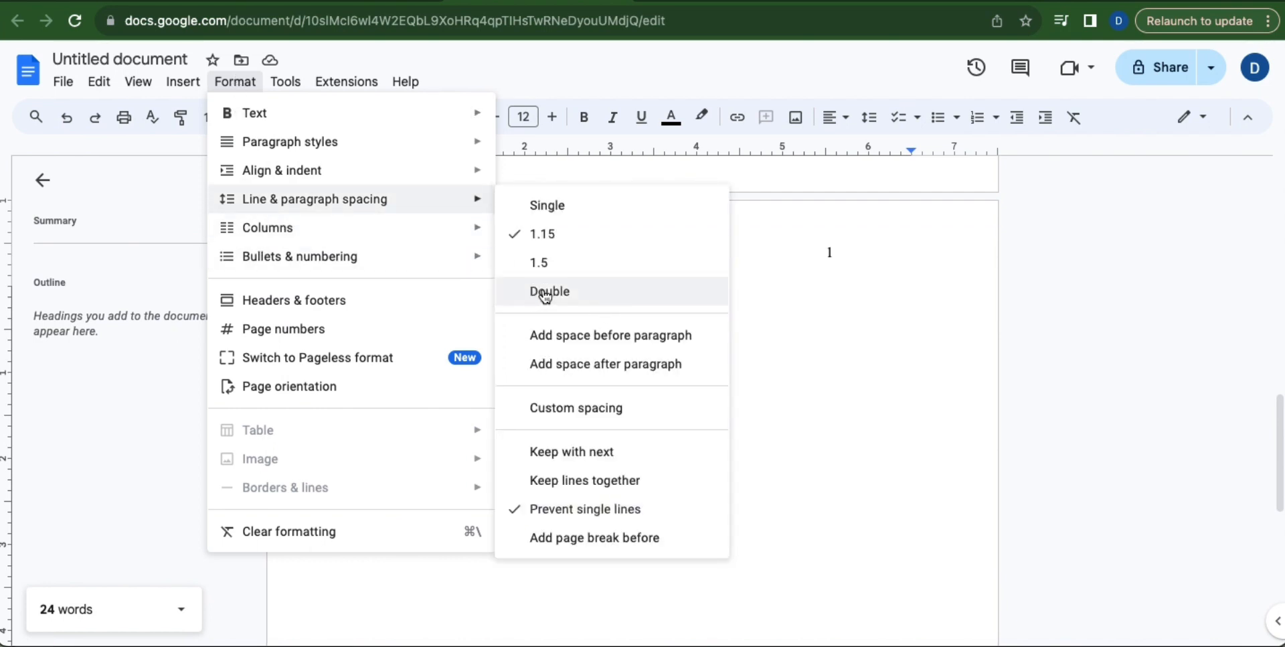
left_click(548, 291)
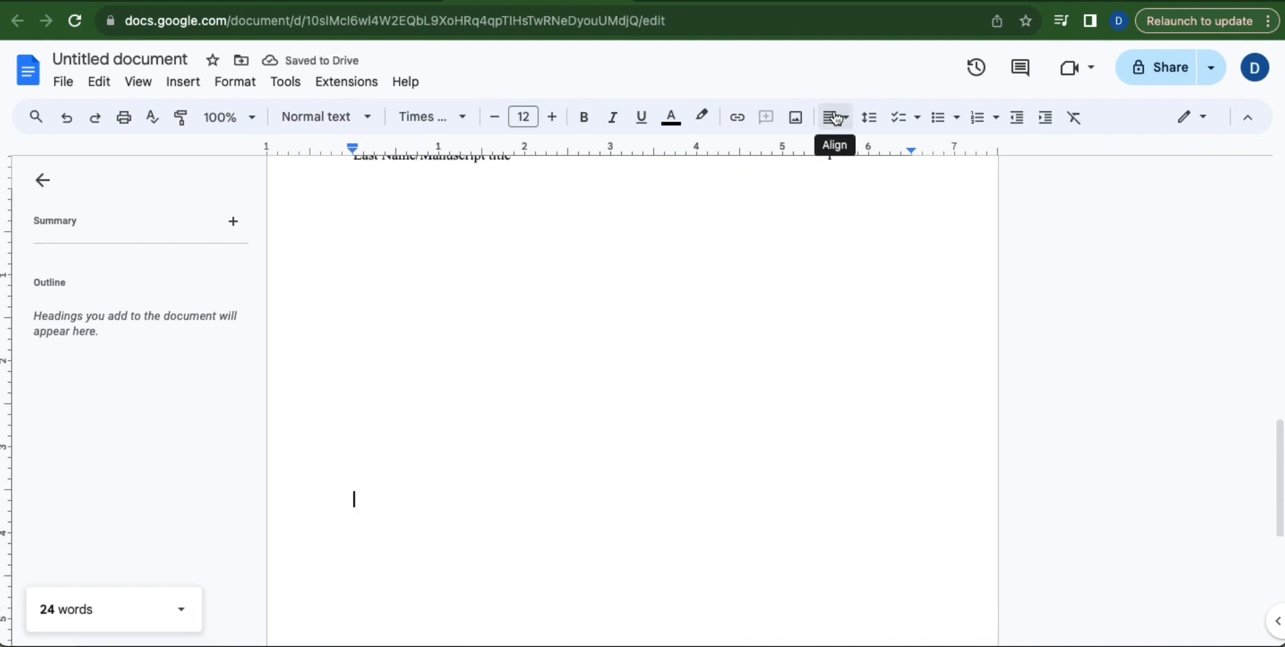
Add centered 'Chapter 1' and 'Chapter title' headings, then return the next line to left alignment
left_click(835, 117)
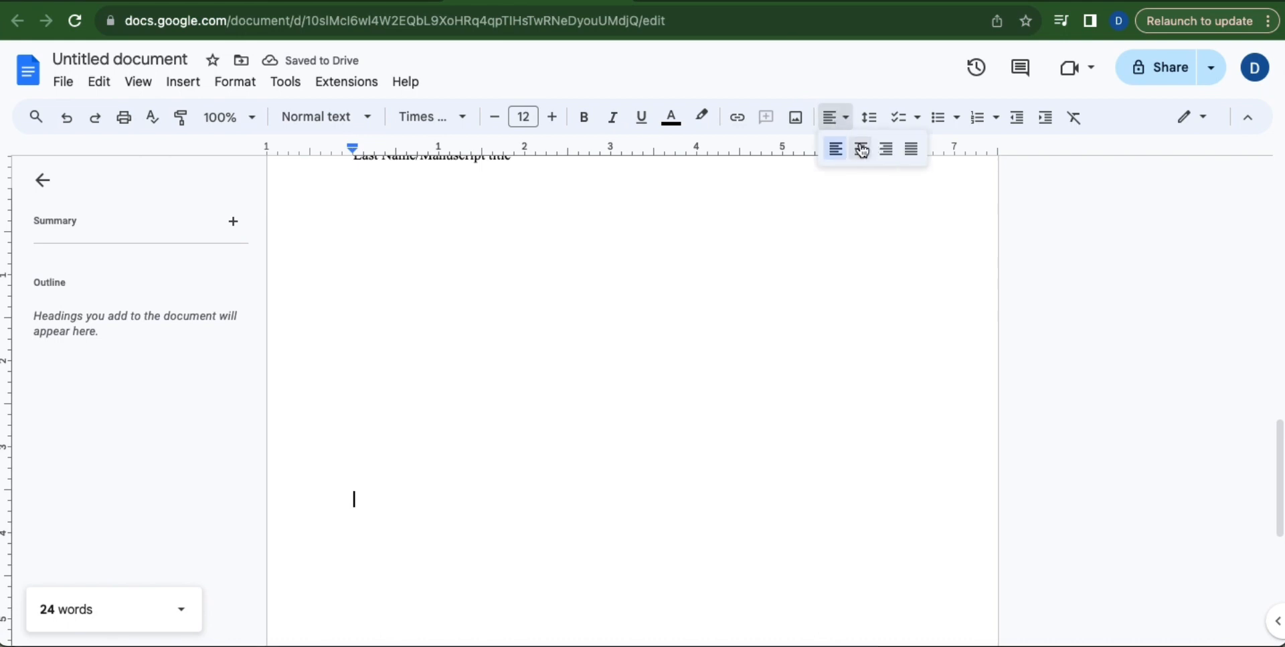
type("Chap")
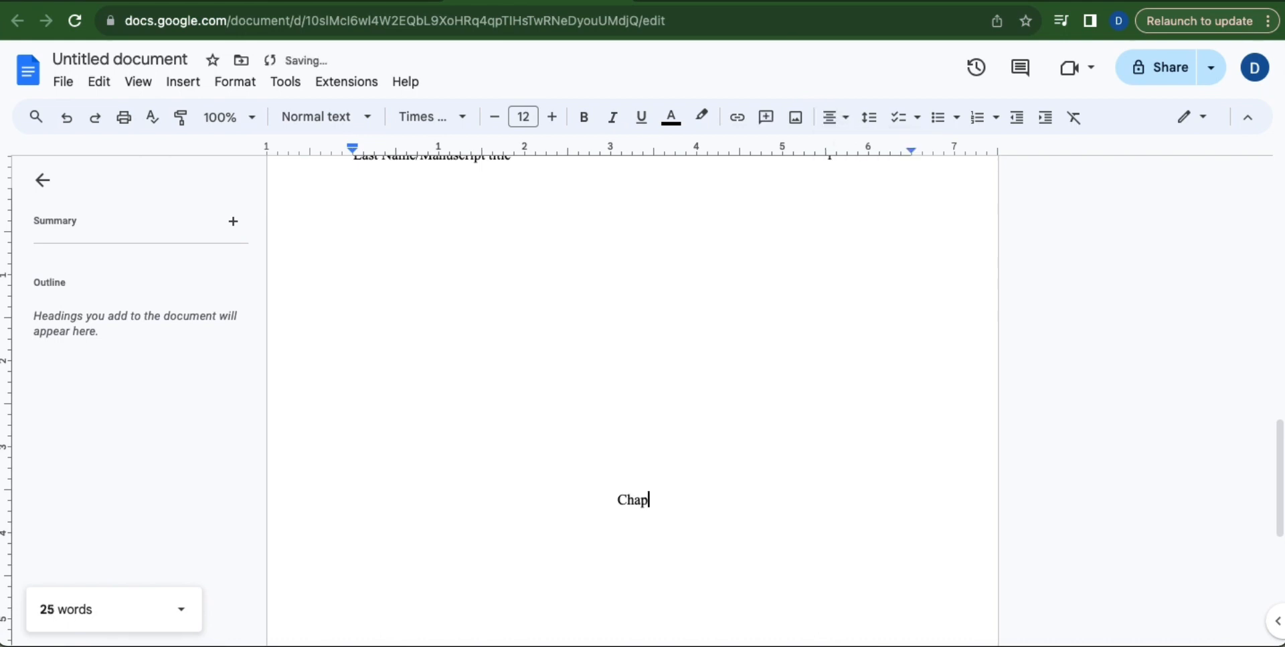
type("ter 1")
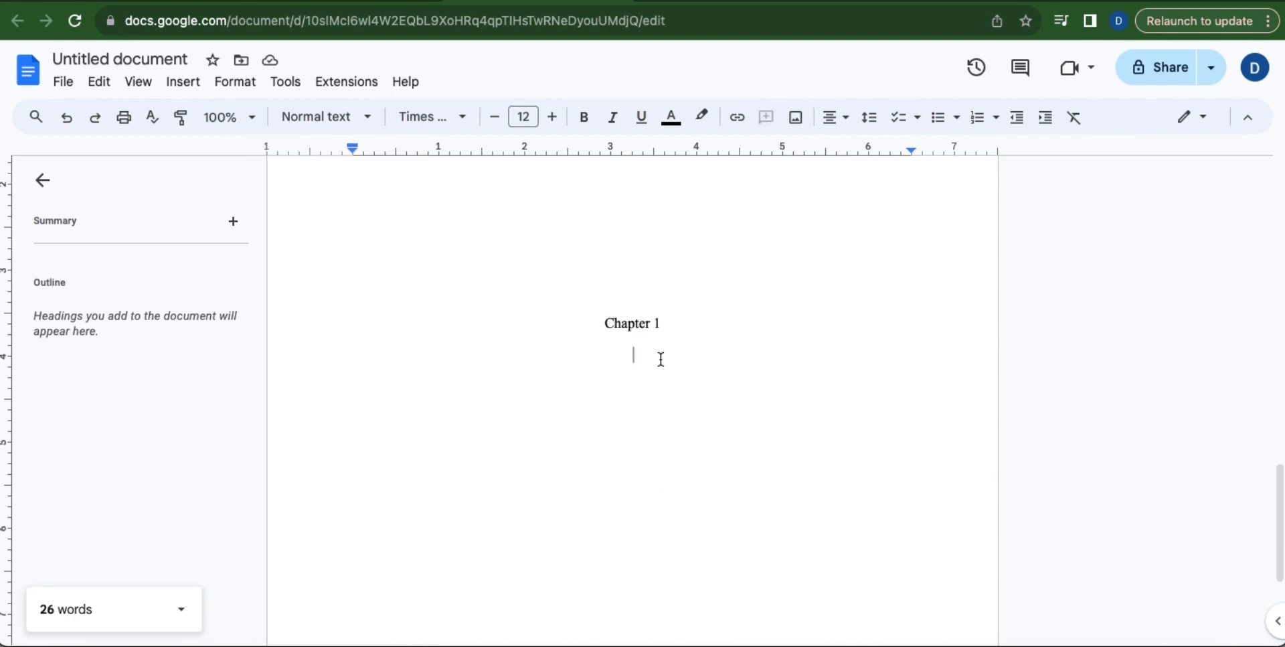
type("Chapter title")
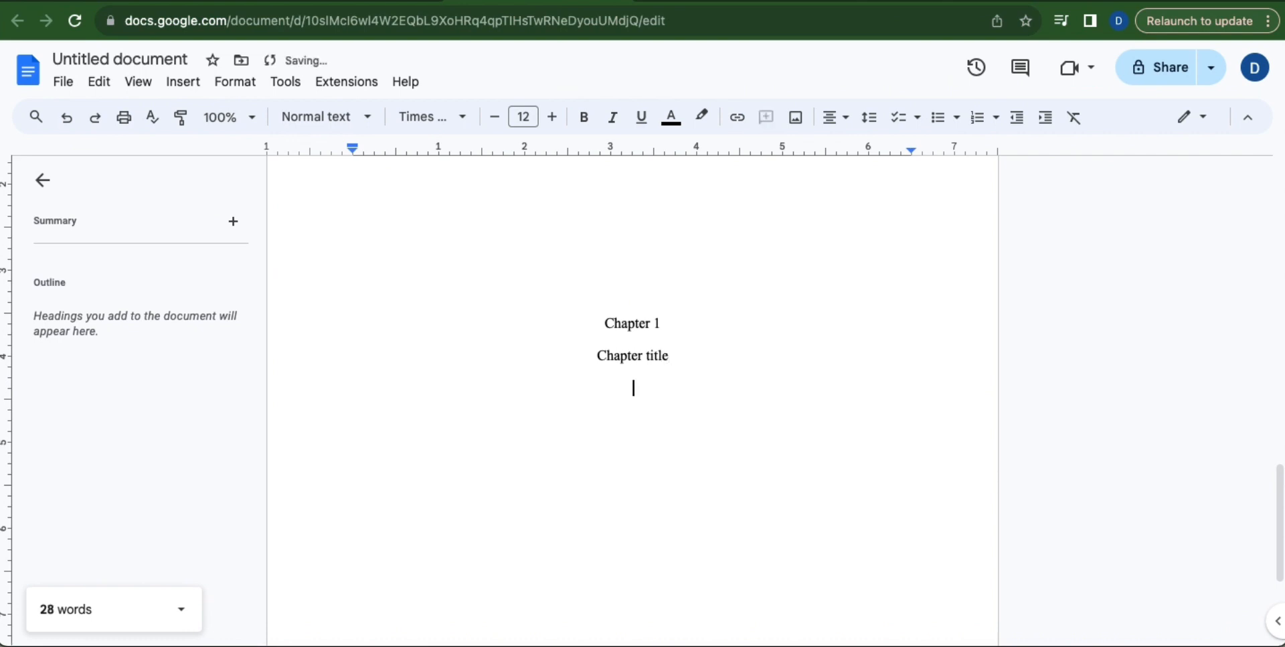
left_click(829, 117)
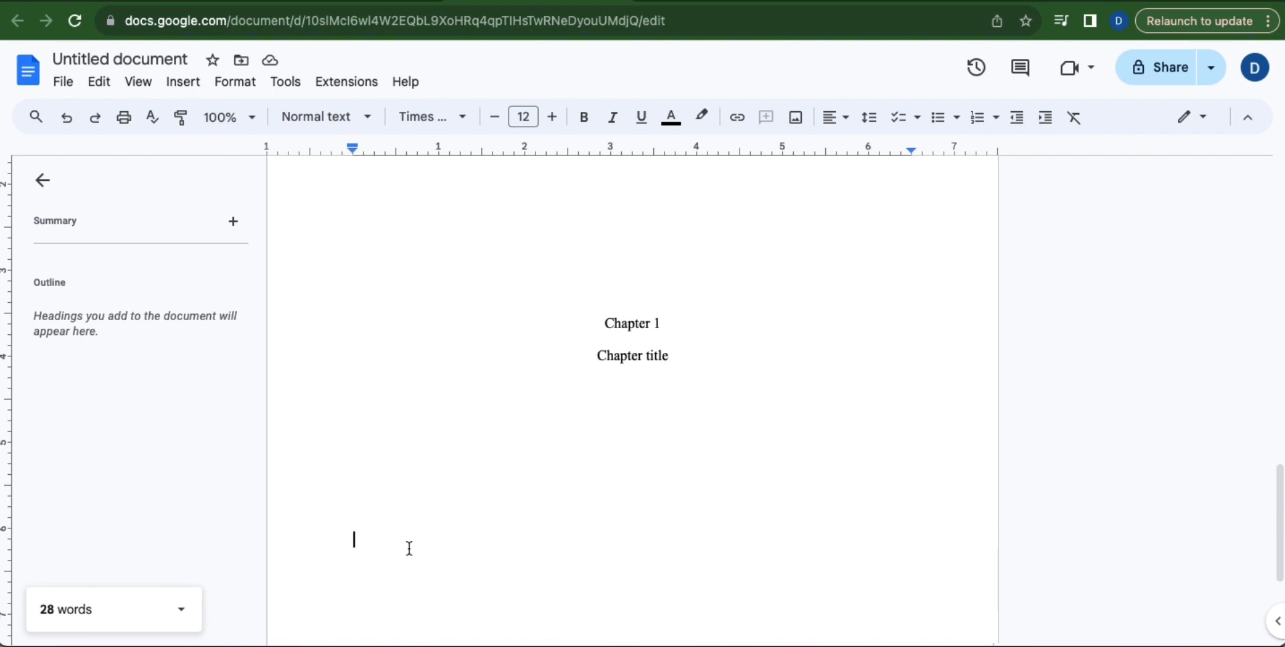
Give the paragraph a Special indent of First line at 0.5 inches via Indentation options
left_click(234, 81)
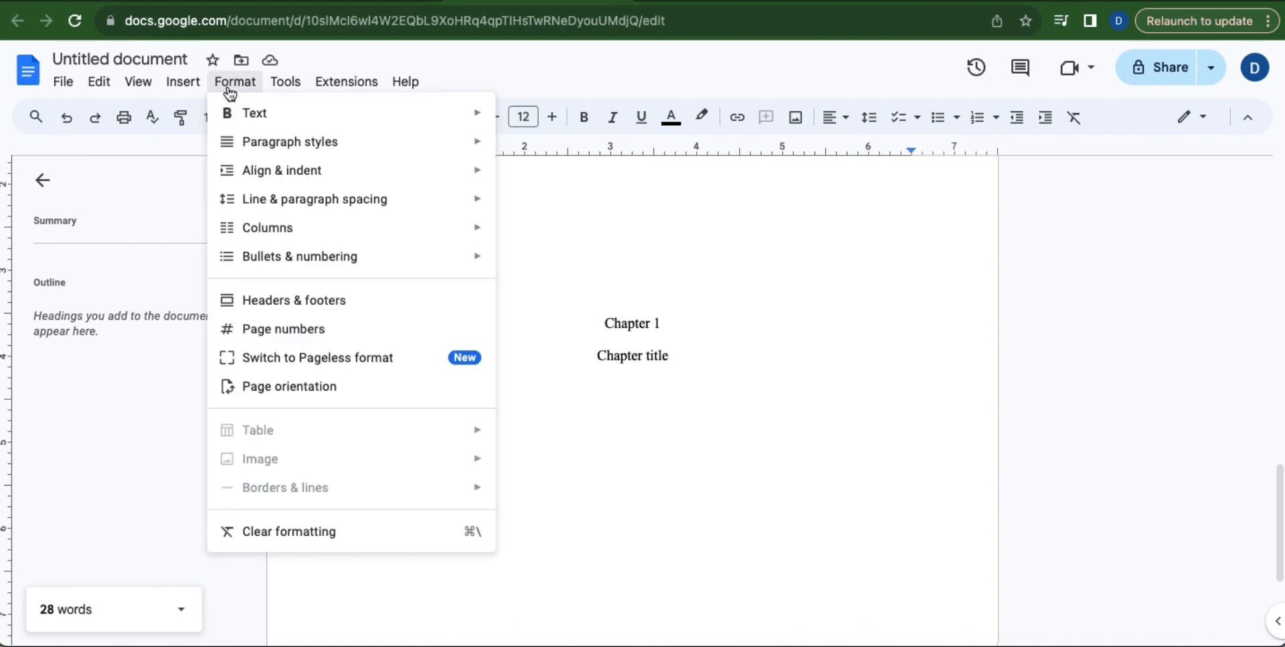
mouse_move(281, 169)
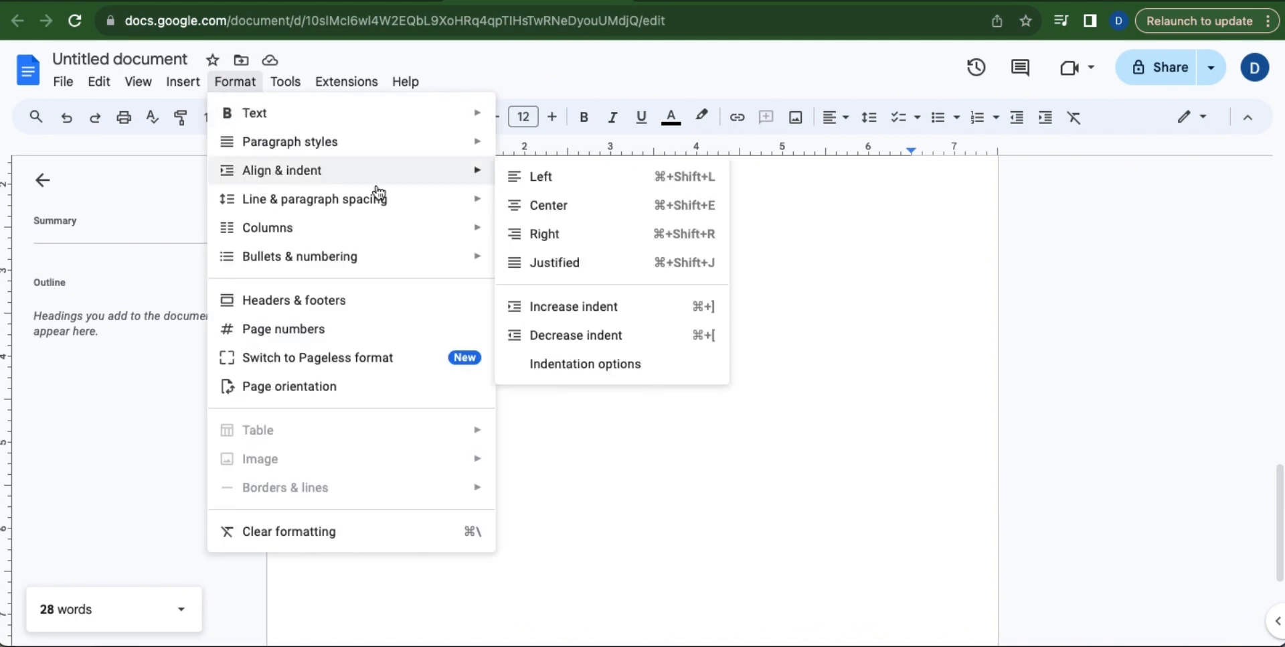
mouse_move(584, 364)
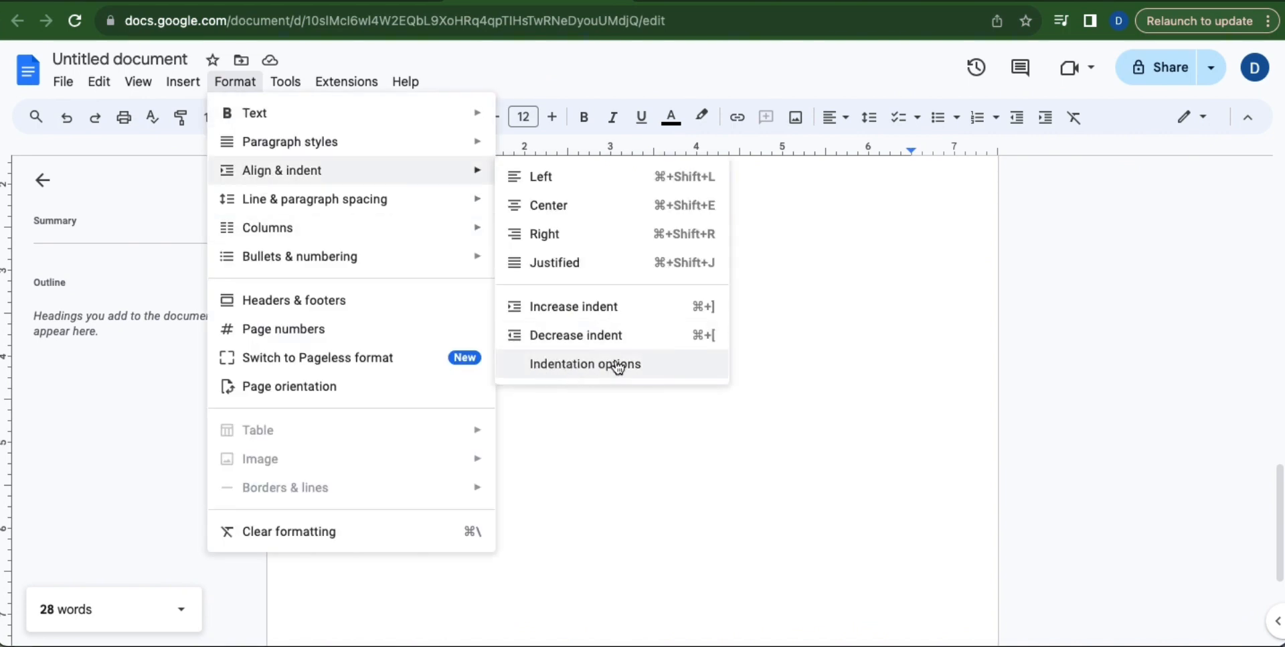
left_click(583, 364)
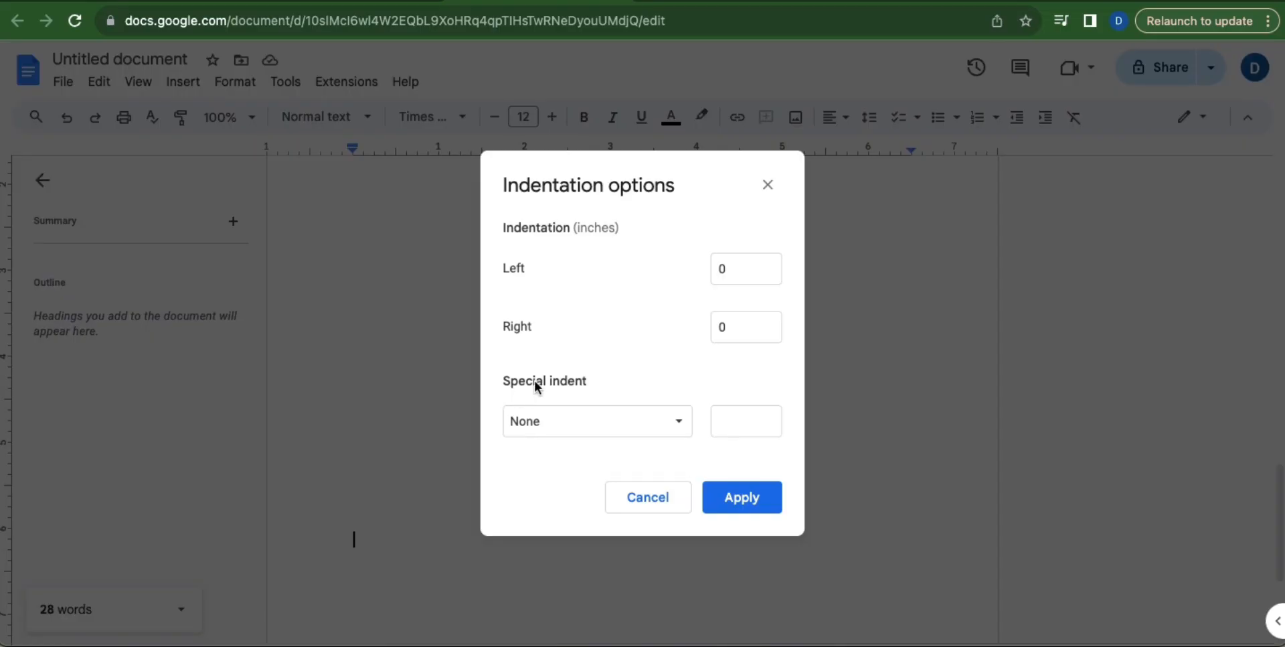
mouse_move(679, 420)
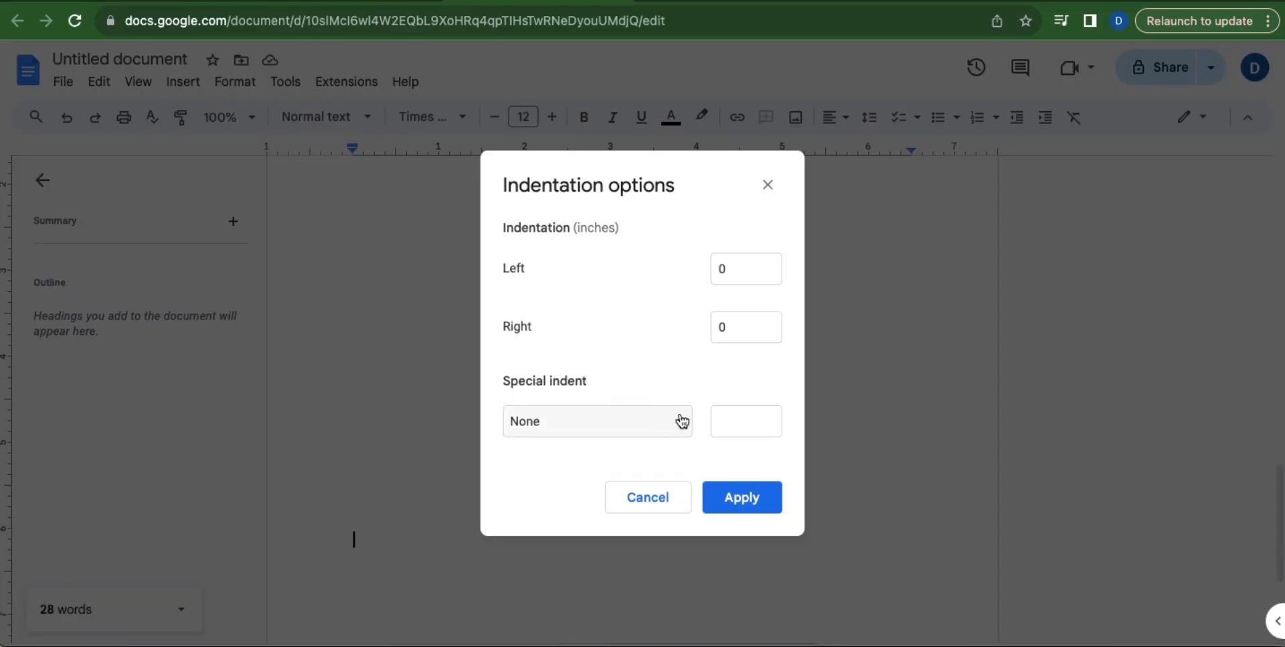
left_click(597, 420)
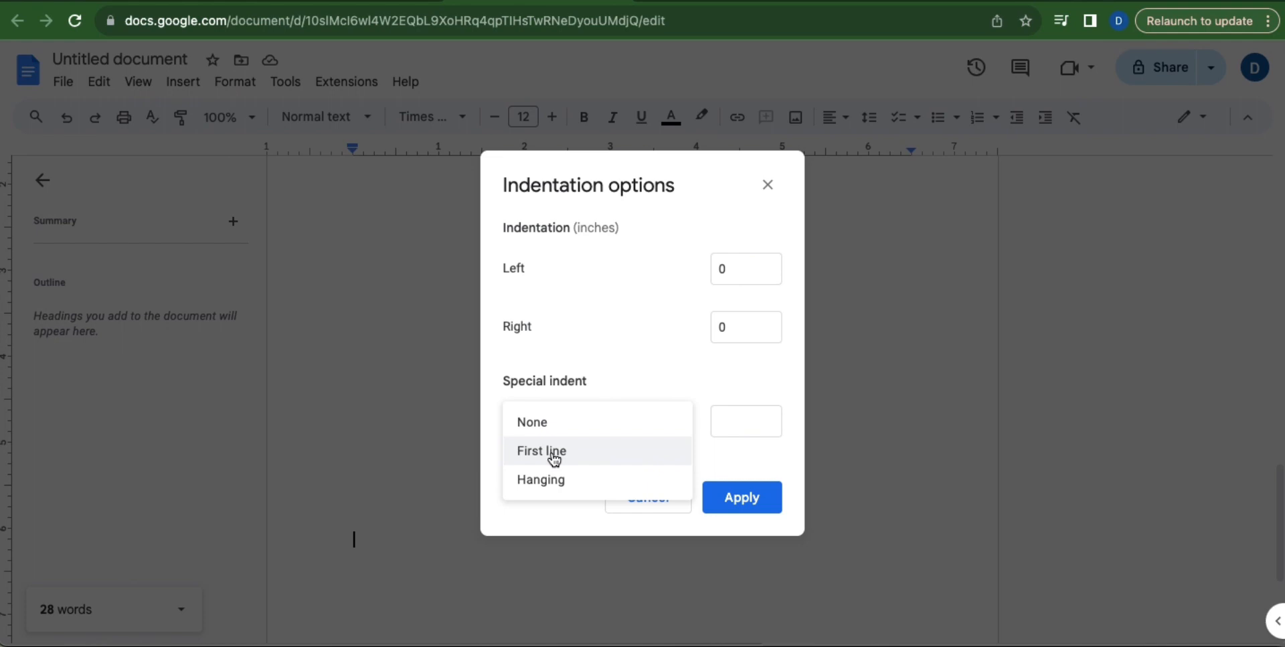
left_click(541, 450)
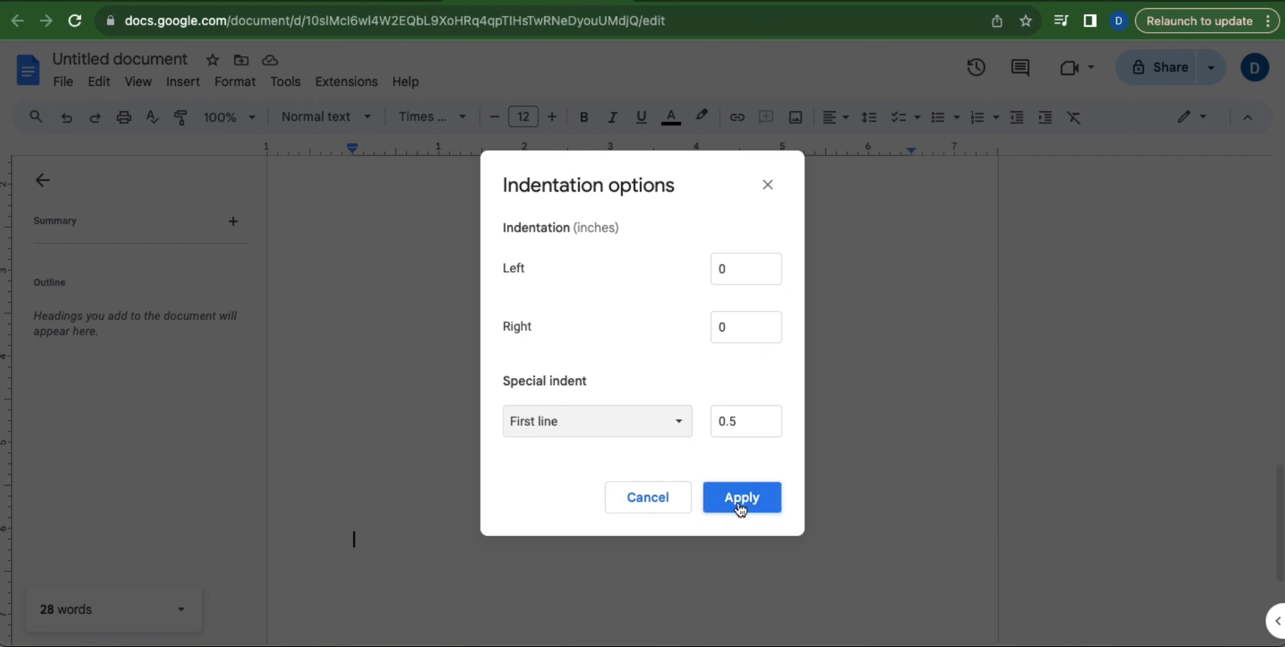
left_click(740, 497)
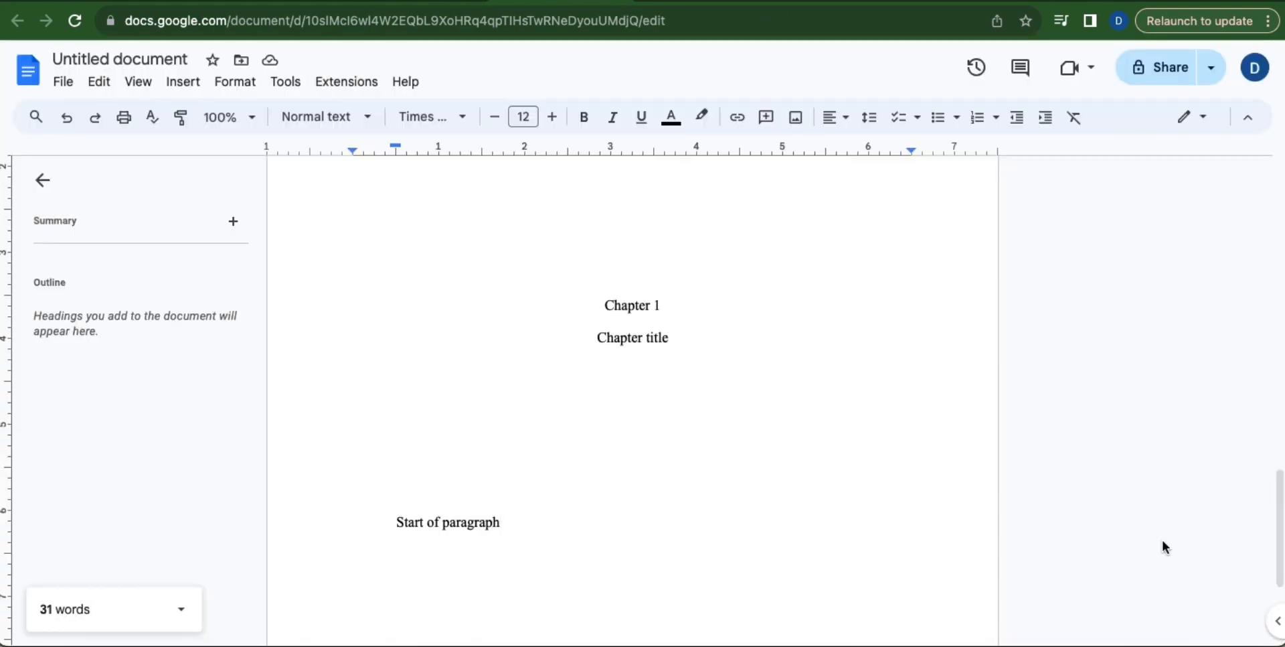